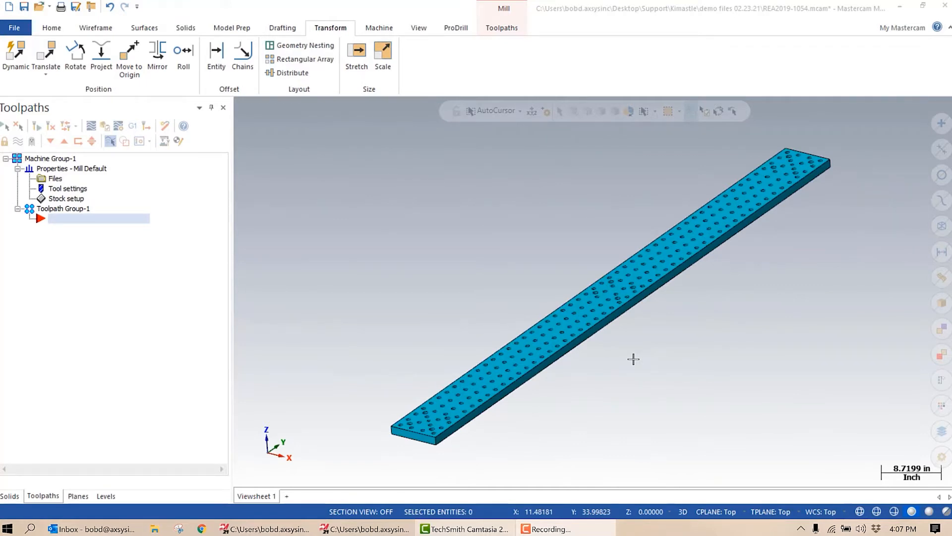
pyautogui.moveTo(471, 396)
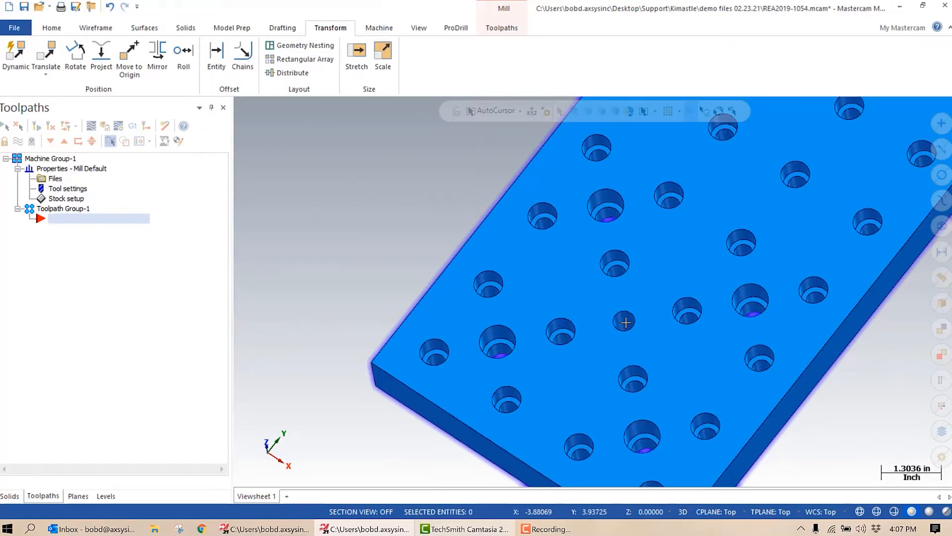
pyautogui.moveTo(548, 335)
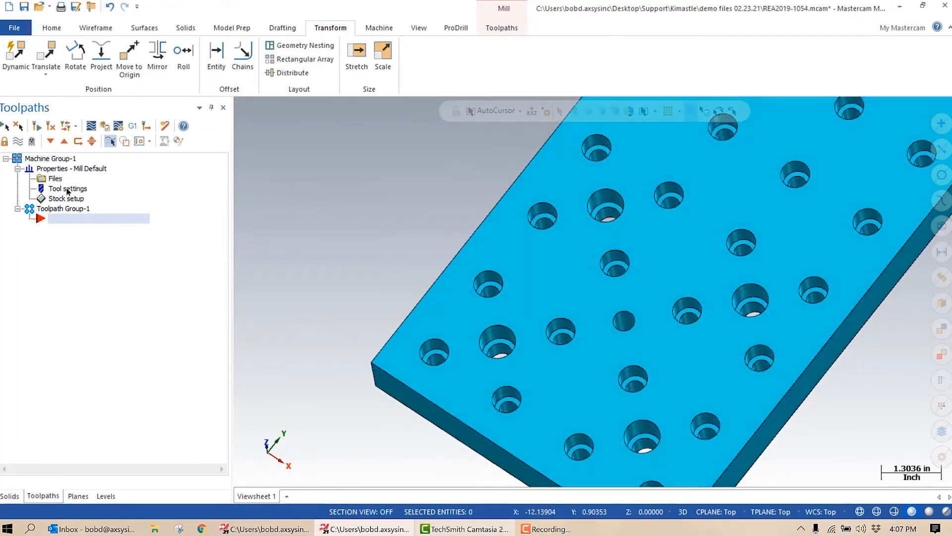
# Start a new Drill toolpath and pick one hole on the plate as a trial feature.
pyautogui.click(501, 27)
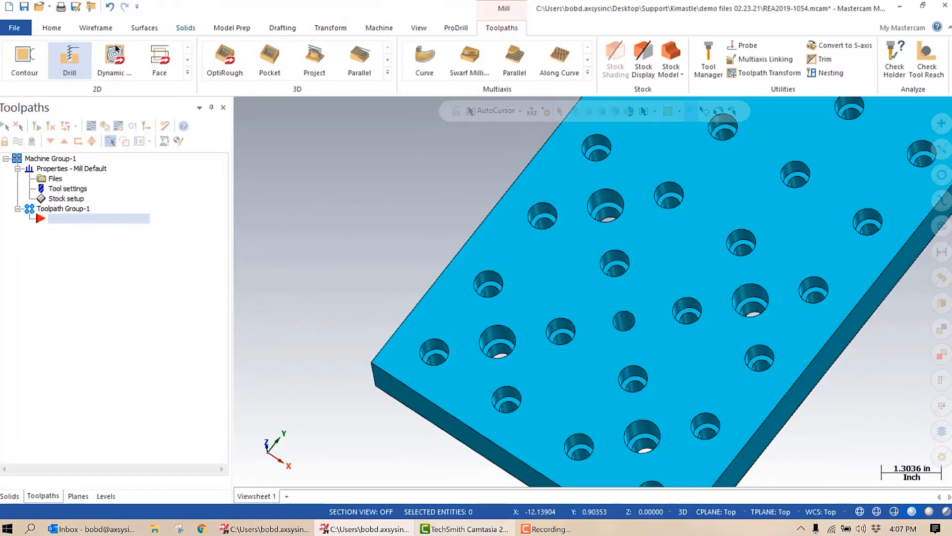
pyautogui.click(69, 57)
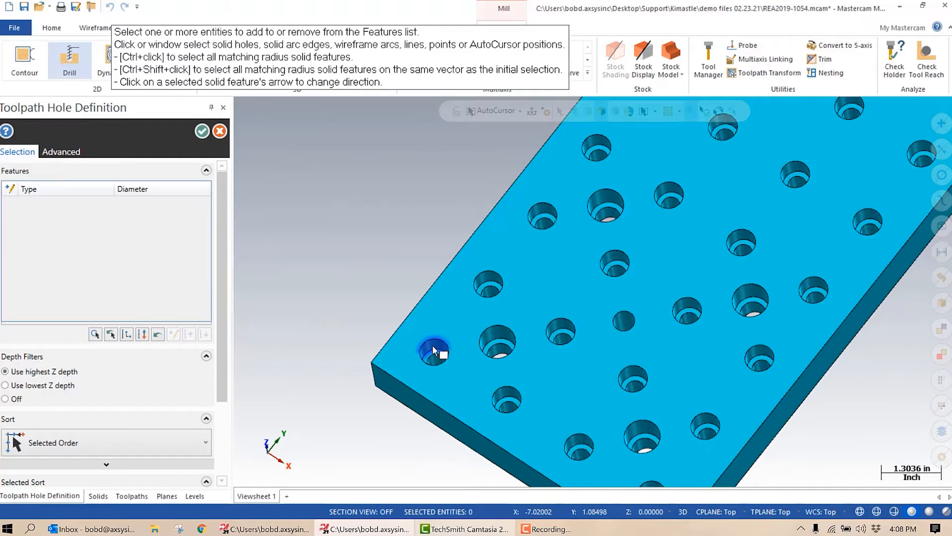
pyautogui.click(431, 351)
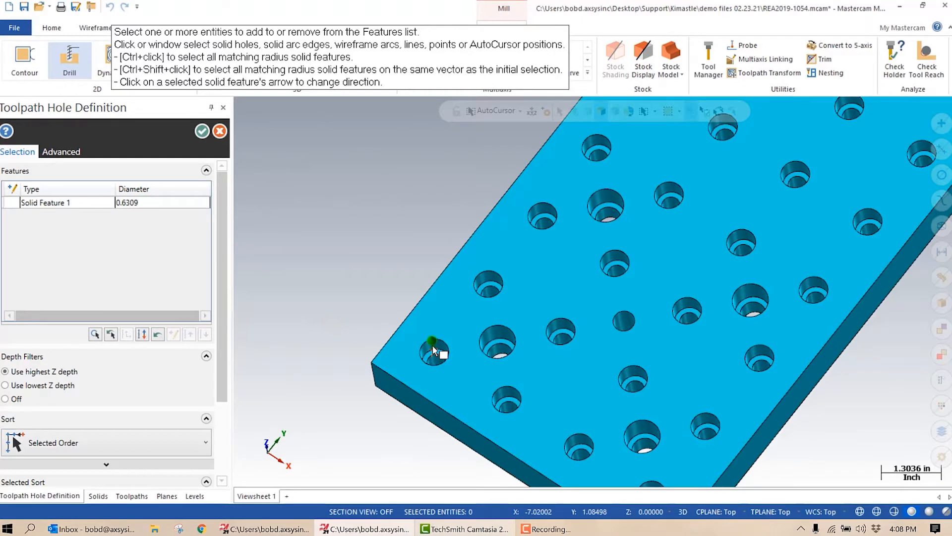
pyautogui.moveTo(430, 350)
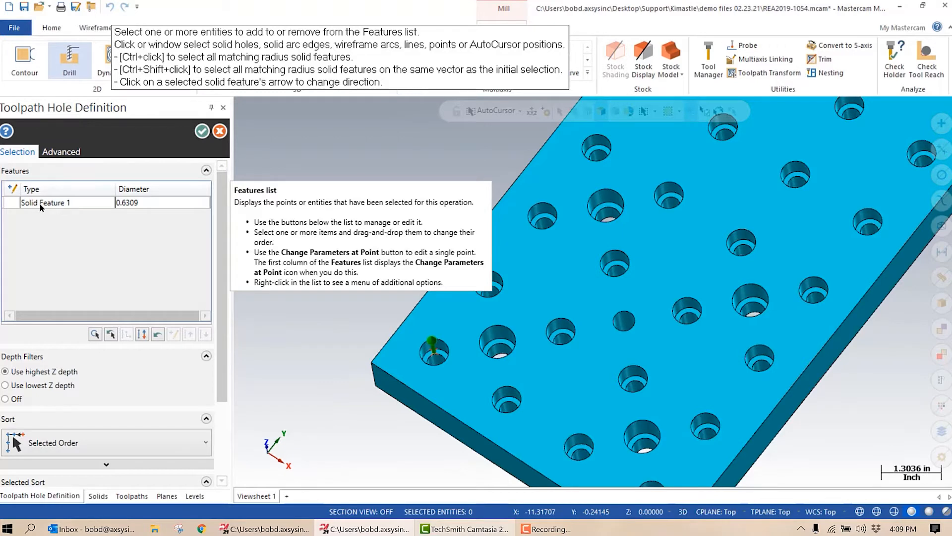
pyautogui.moveTo(145, 207)
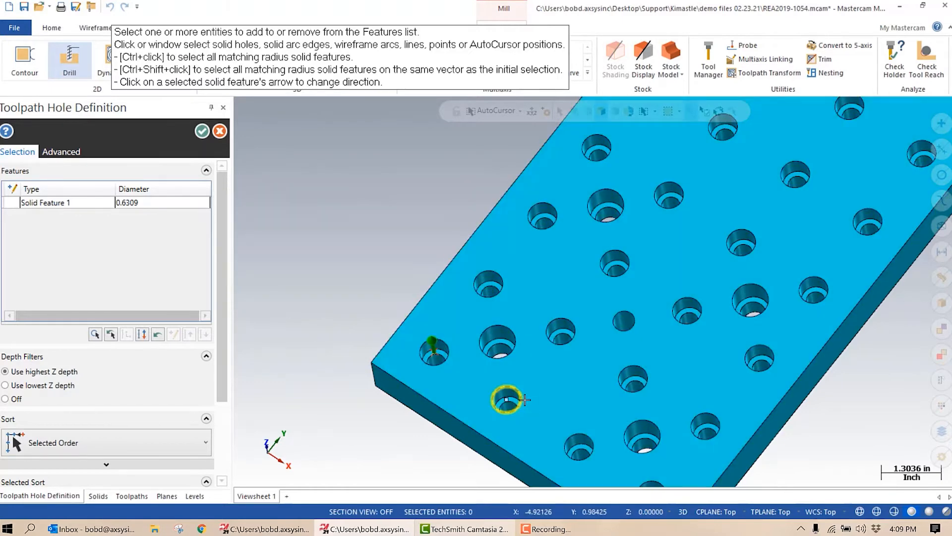
pyautogui.moveTo(581, 454)
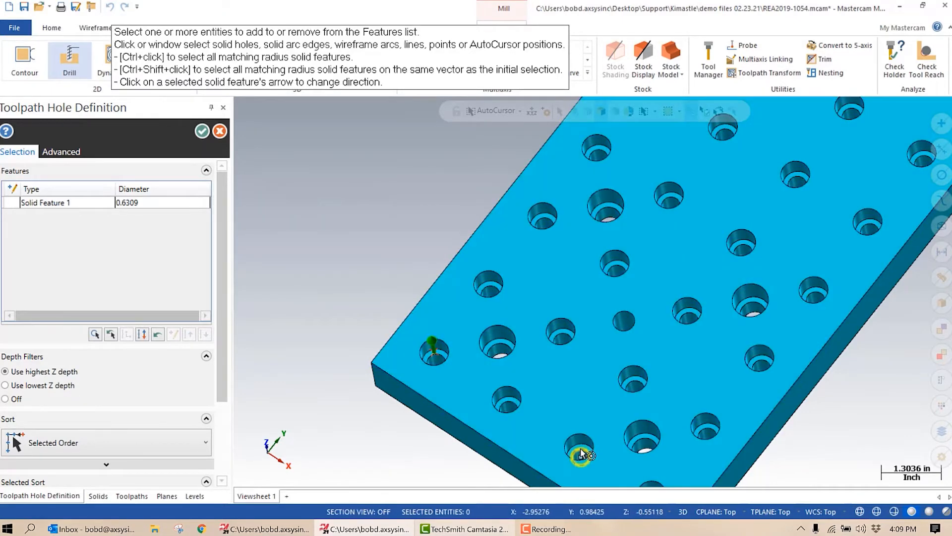
pyautogui.moveTo(90, 222)
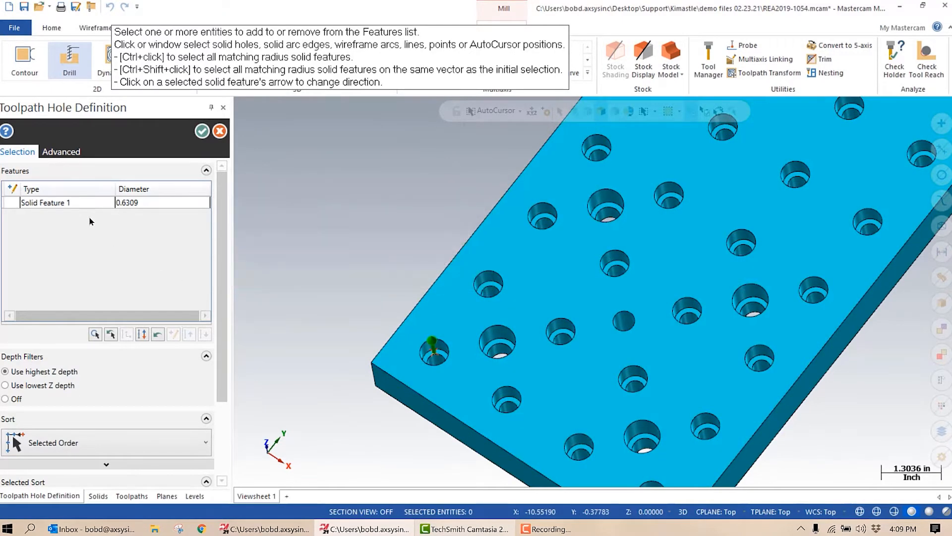
# Clear the trial pick with Delete all so the features list is empty.
pyautogui.rightClick(47, 202)
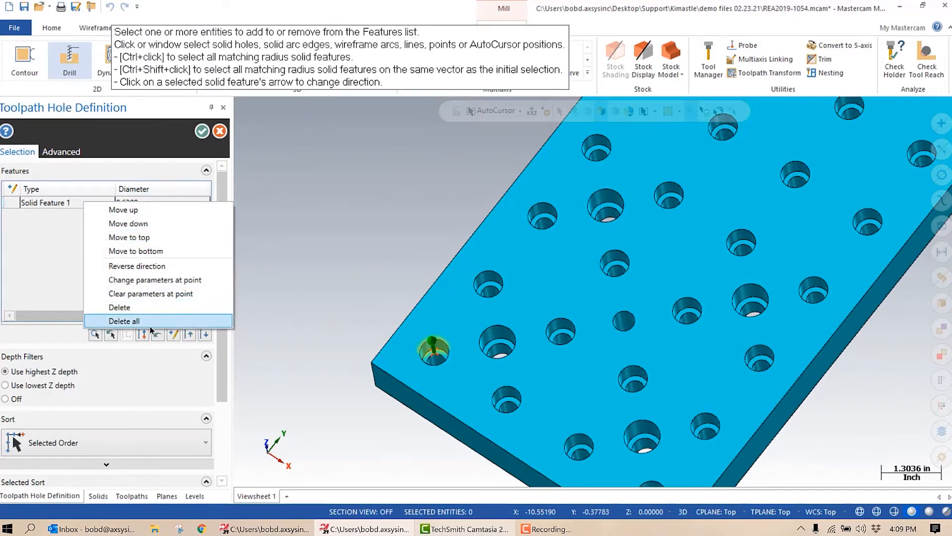
pyautogui.click(124, 321)
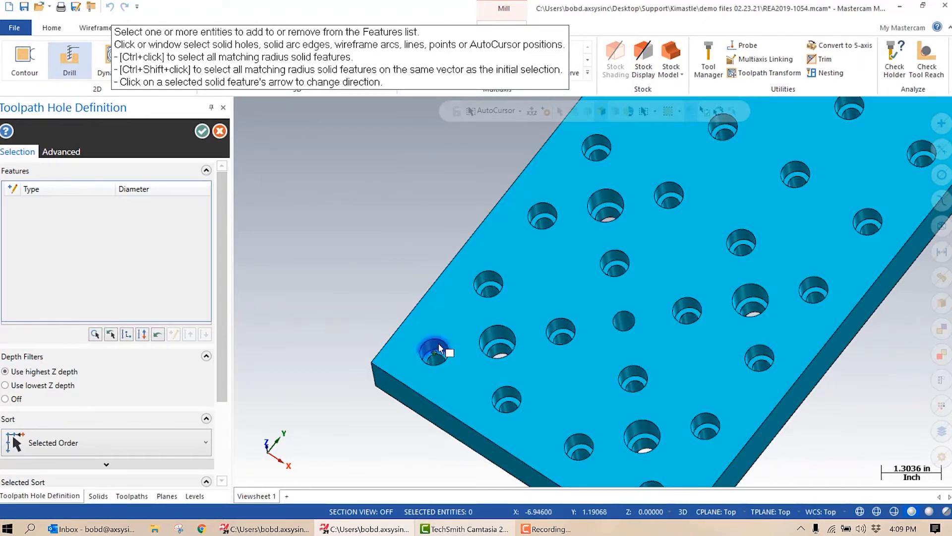
# Select all 204 matching 0.6309 holes, sort them X Zig- Y+, and accept the hole definition.
pyautogui.click(432, 351)
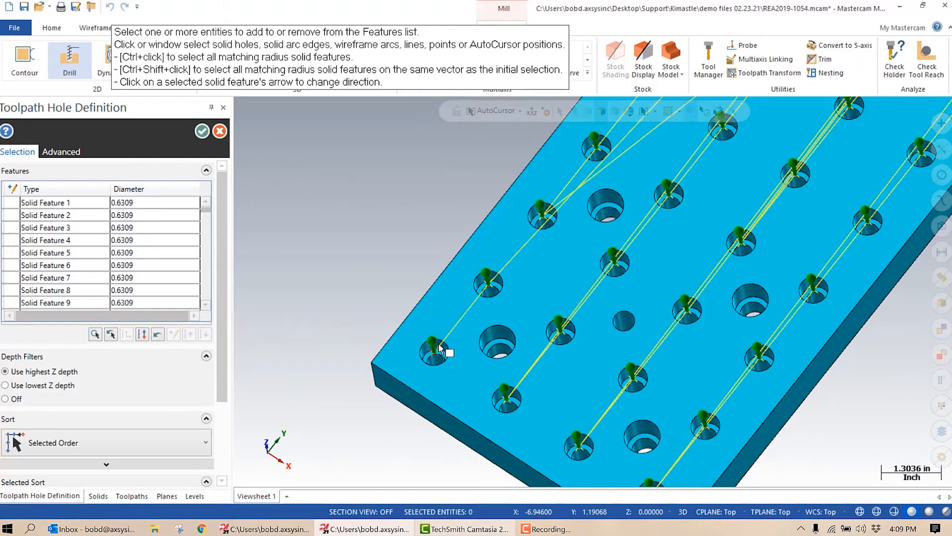
pyautogui.moveTo(192, 222)
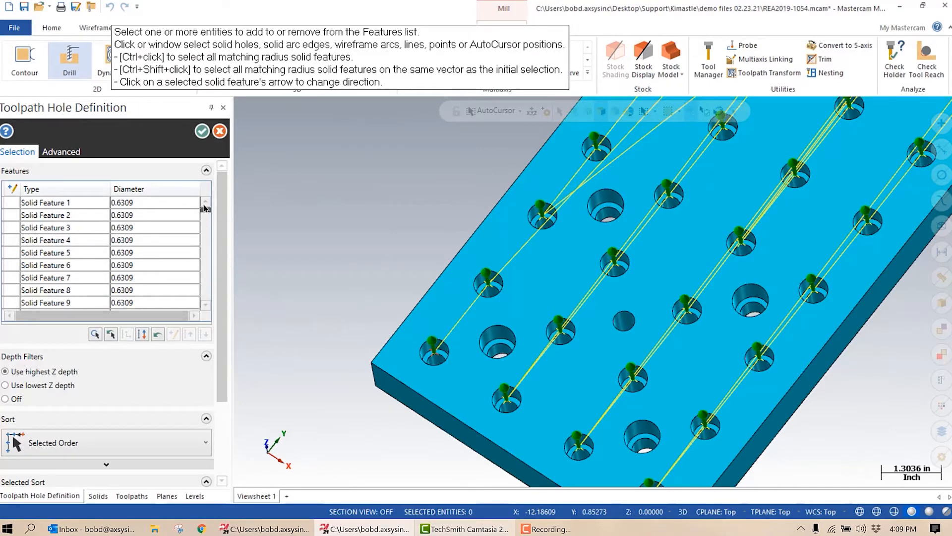
pyautogui.moveTo(273, 361)
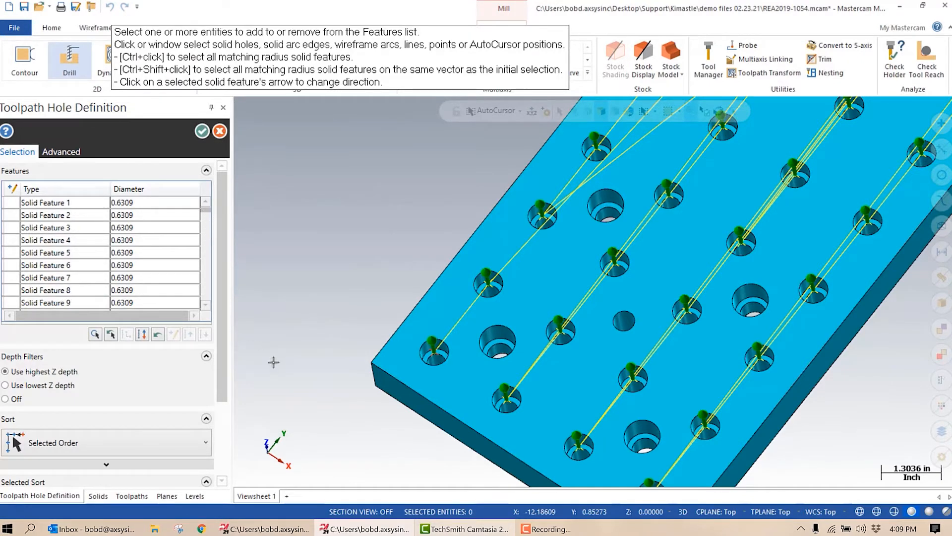
pyautogui.moveTo(612, 216)
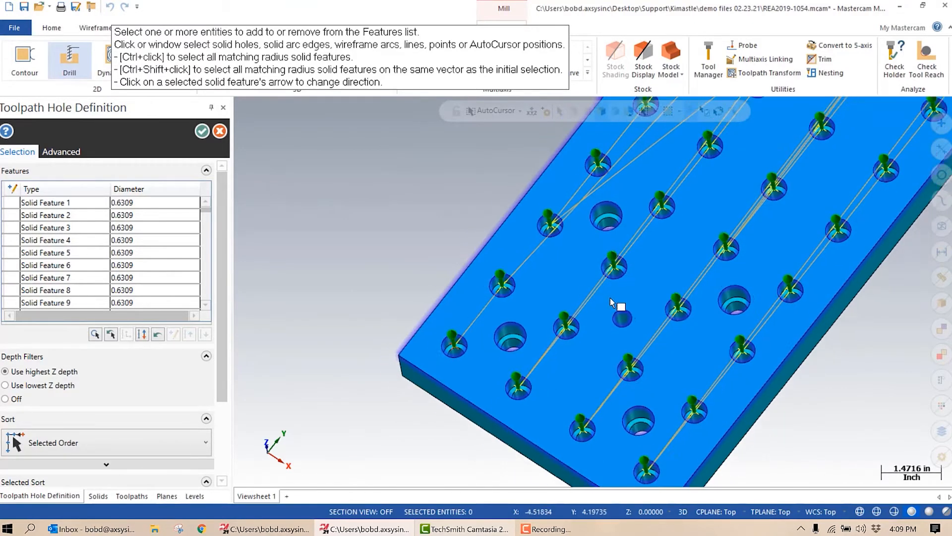
pyautogui.click(204, 443)
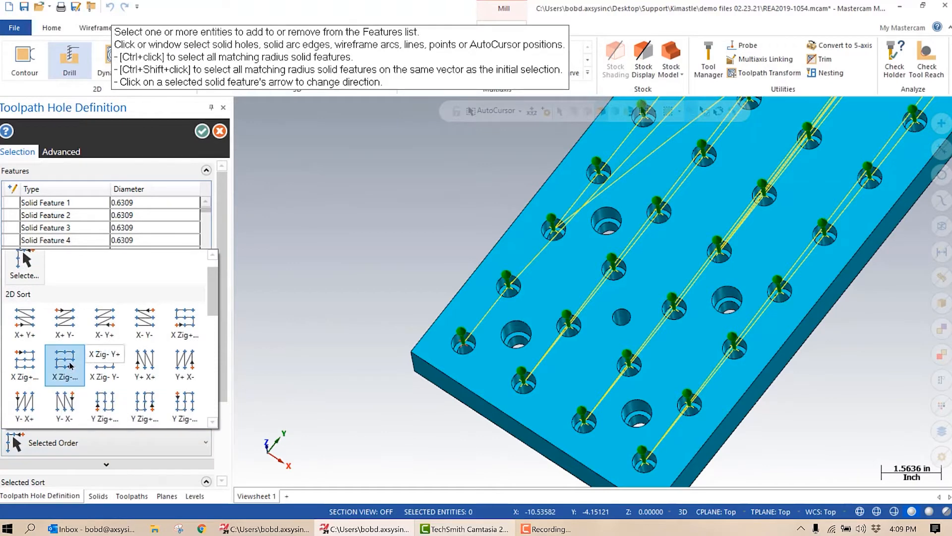
pyautogui.click(66, 364)
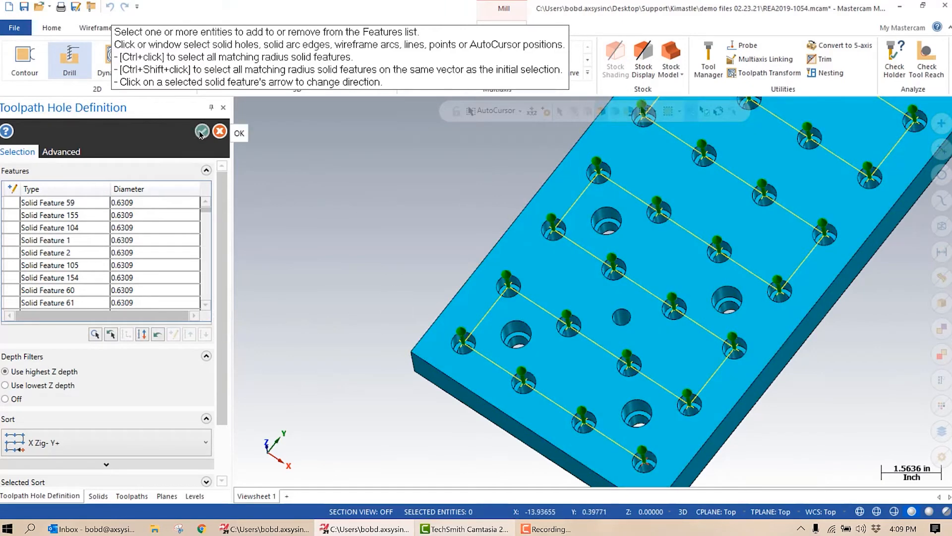
pyautogui.click(203, 131)
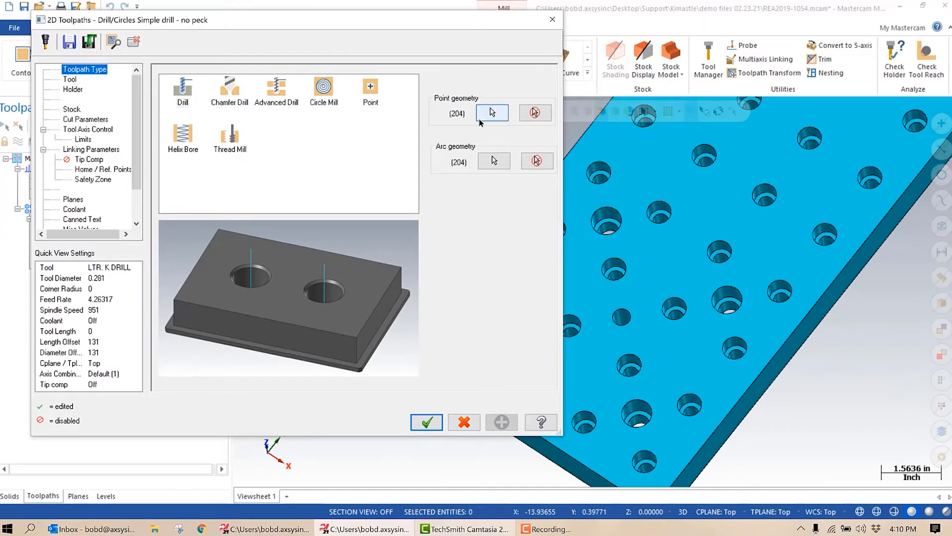
pyautogui.moveTo(494, 115)
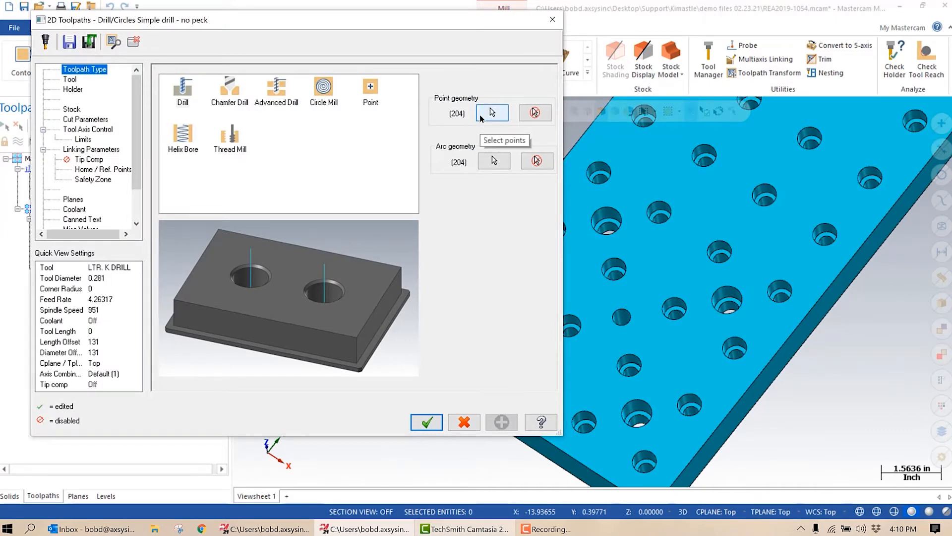
pyautogui.moveTo(70, 83)
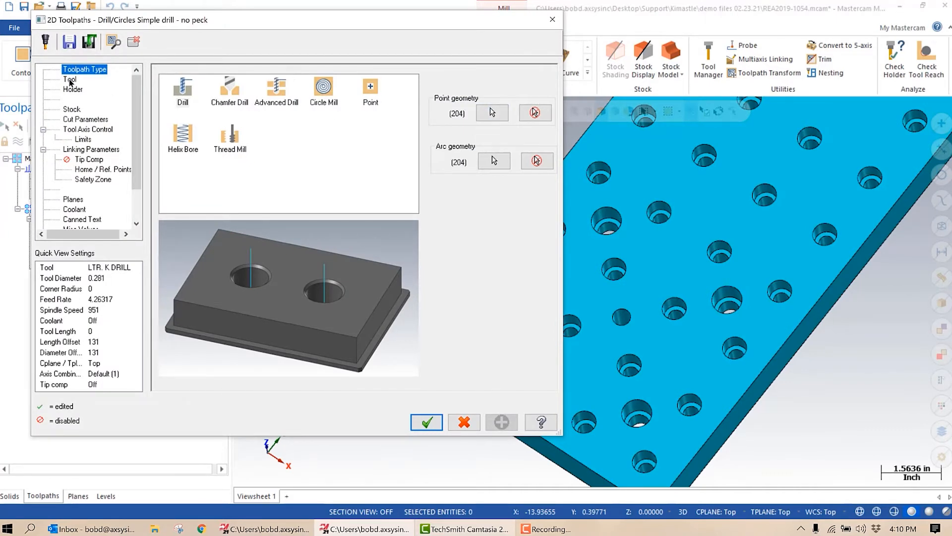
# Assign the 3/4 X 90 Spot Drill from the tool library to the drill toolpath.
pyautogui.click(69, 80)
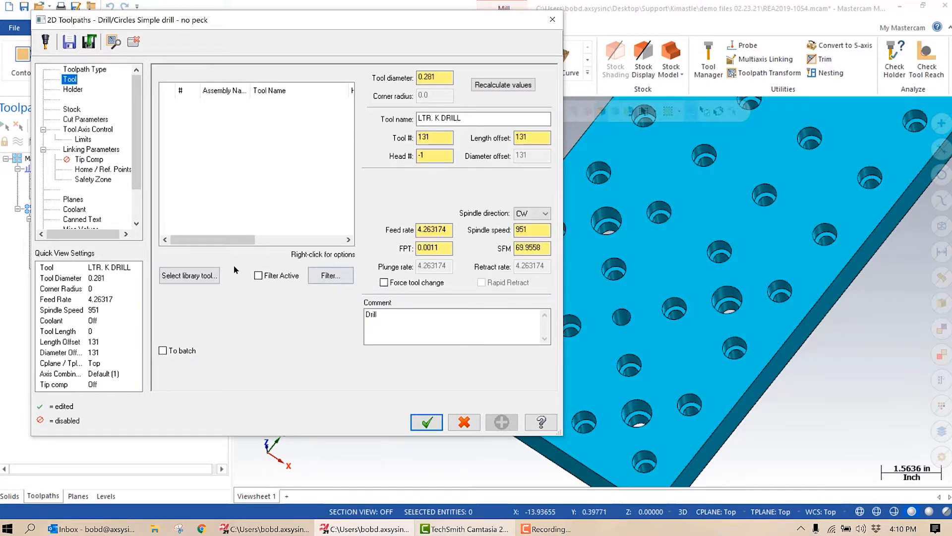
pyautogui.click(189, 275)
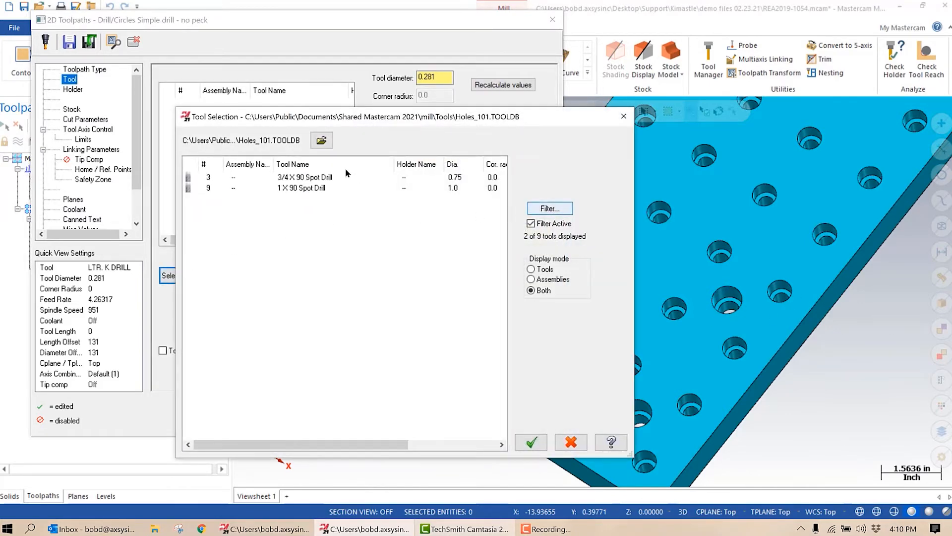
pyautogui.click(305, 177)
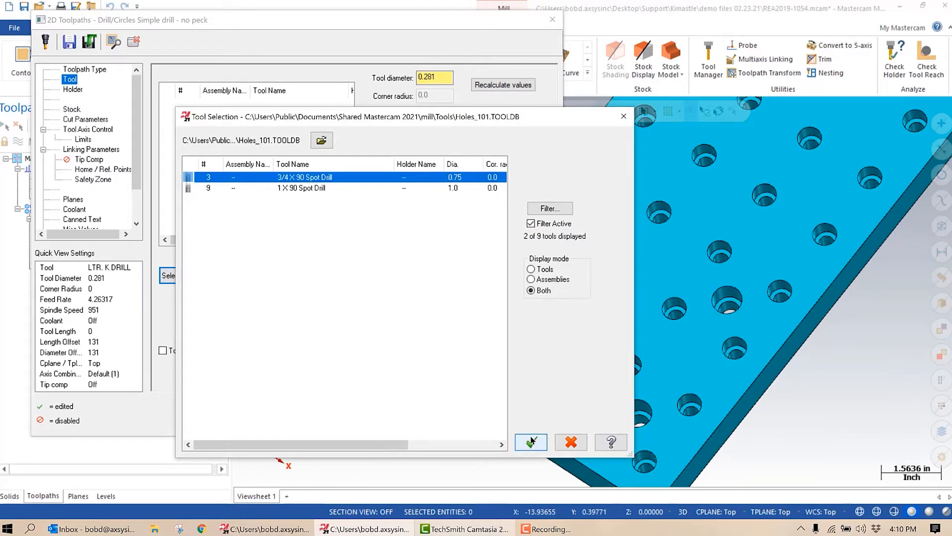
pyautogui.click(531, 441)
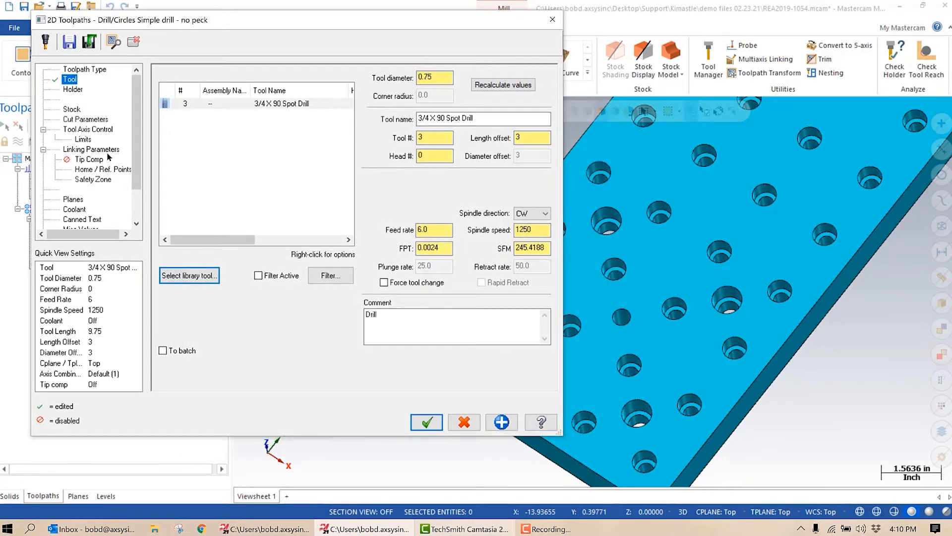
pyautogui.click(91, 149)
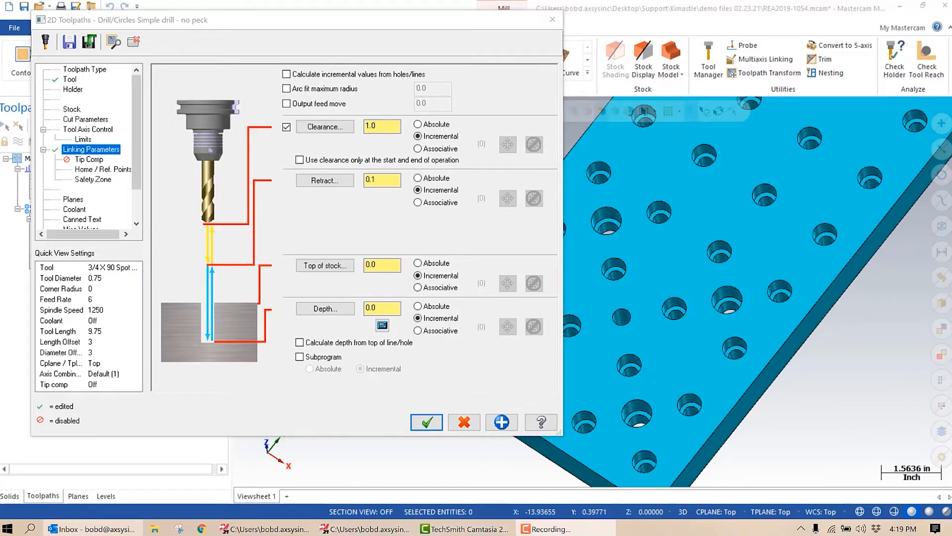
# Calculate depth -0.340453 for a 0.680906 finish diameter, overwriting the depth, and generate the spot drill.
pyautogui.click(285, 73)
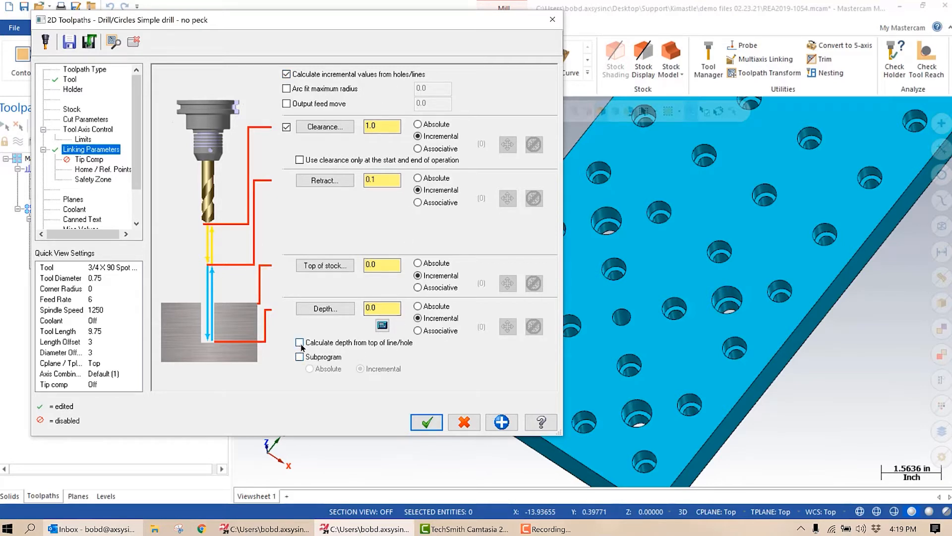
pyautogui.click(299, 343)
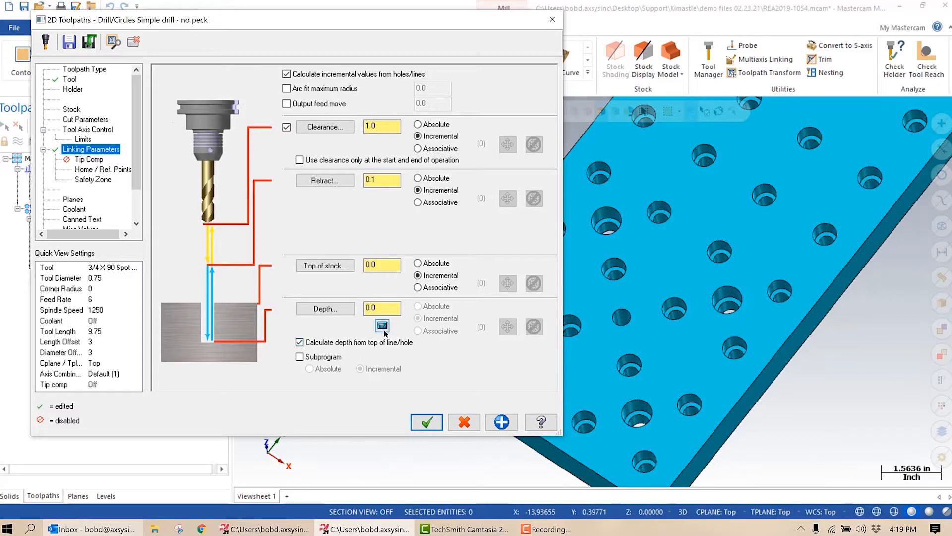
pyautogui.click(382, 326)
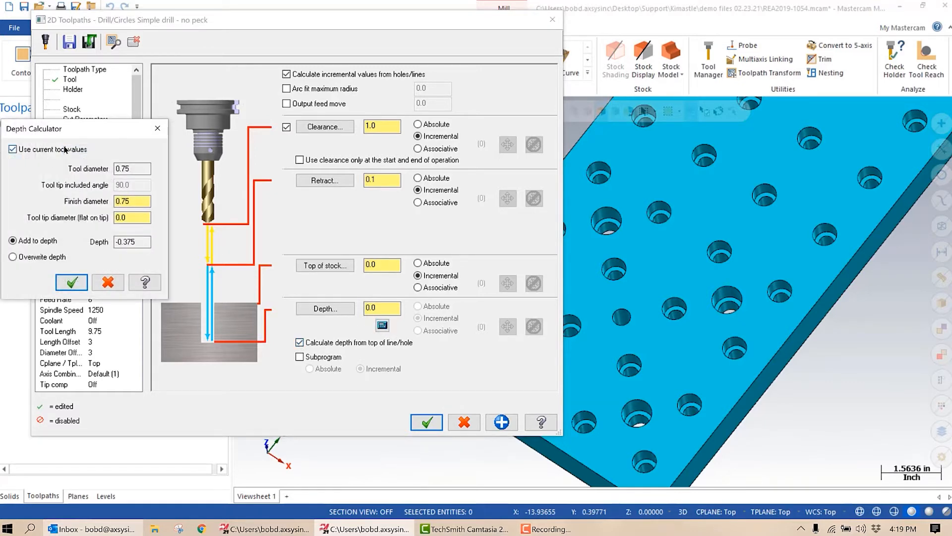
pyautogui.moveTo(90, 192)
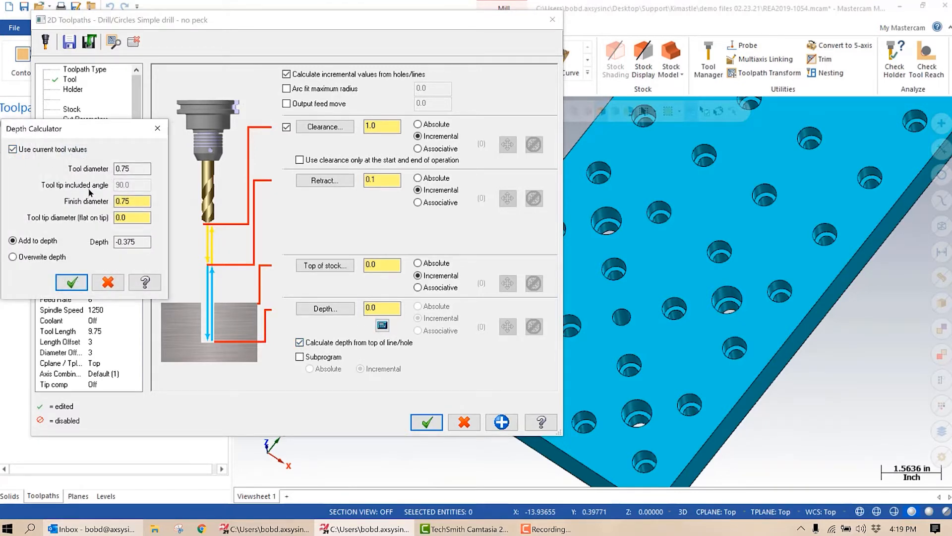
pyautogui.rightClick(132, 201)
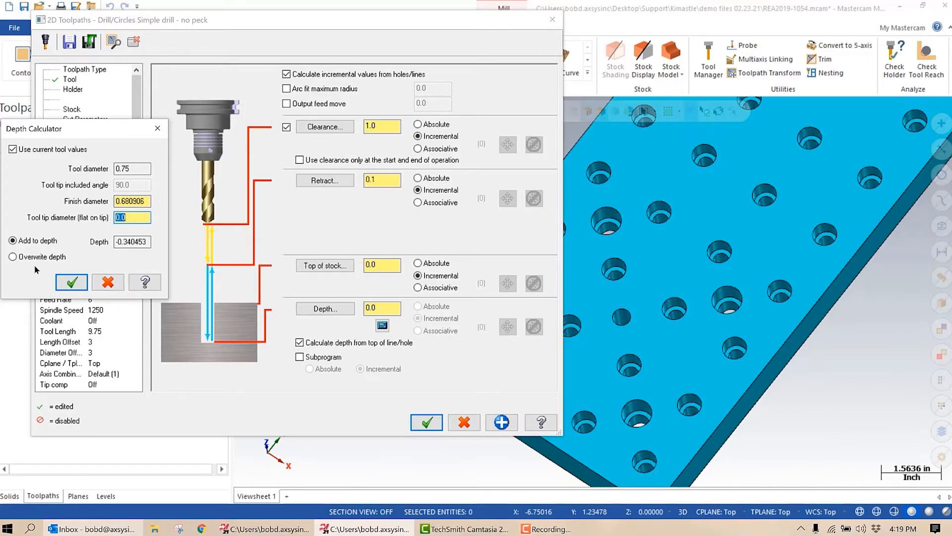
pyautogui.click(10, 256)
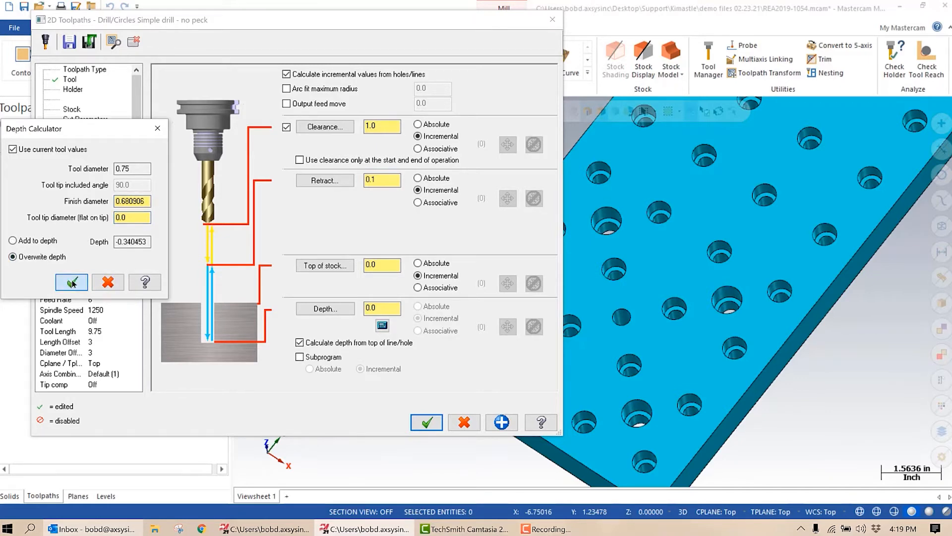
pyautogui.click(426, 423)
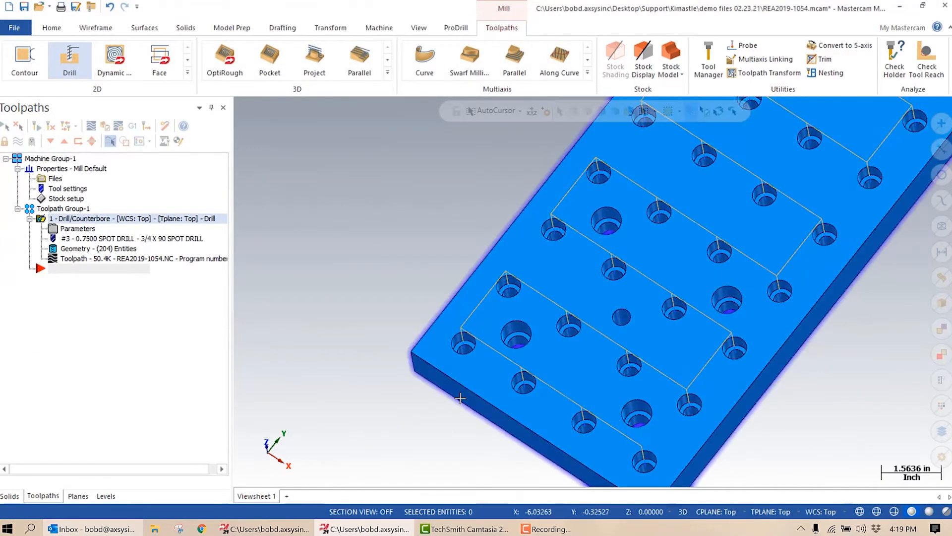
pyautogui.moveTo(456, 376)
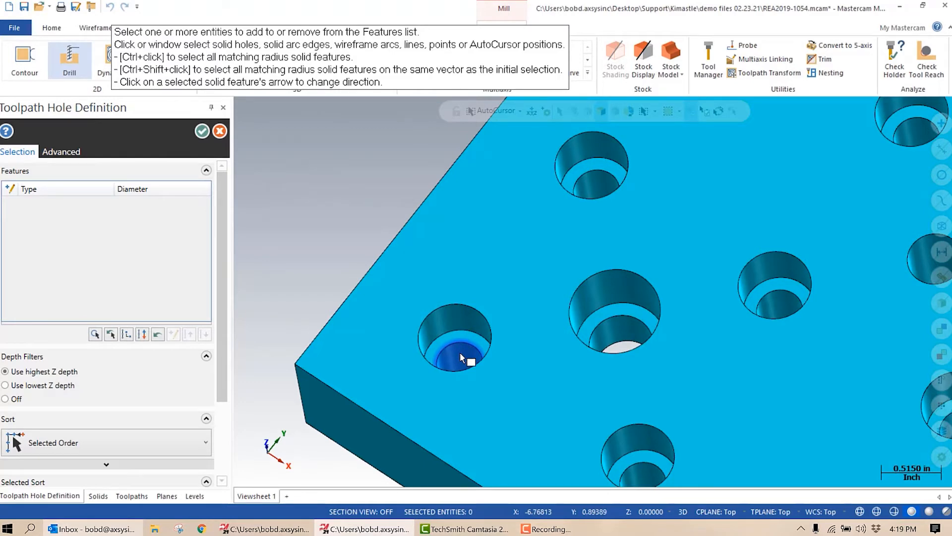
# Select all 204 matching 0.3979 holes for a second drill toolpath and accept them.
pyautogui.click(461, 358)
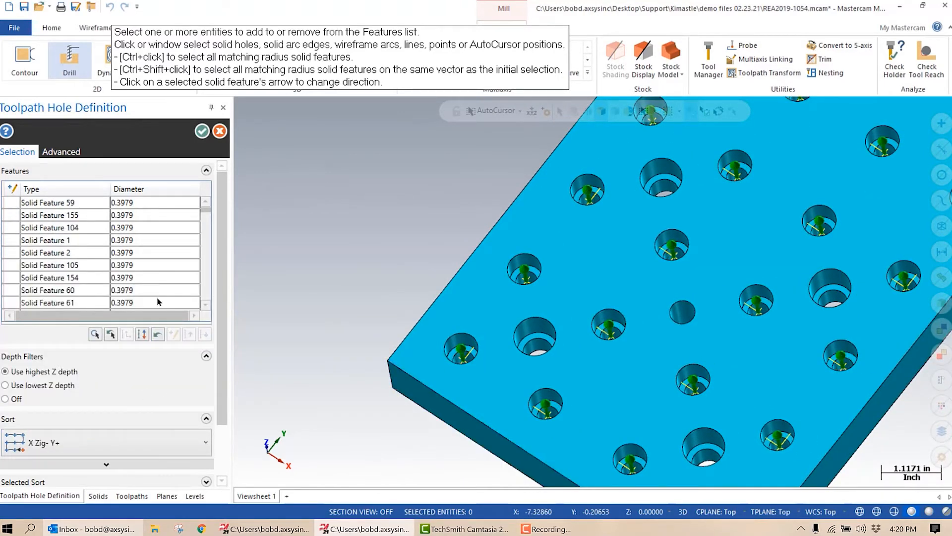
pyautogui.moveTo(202, 132)
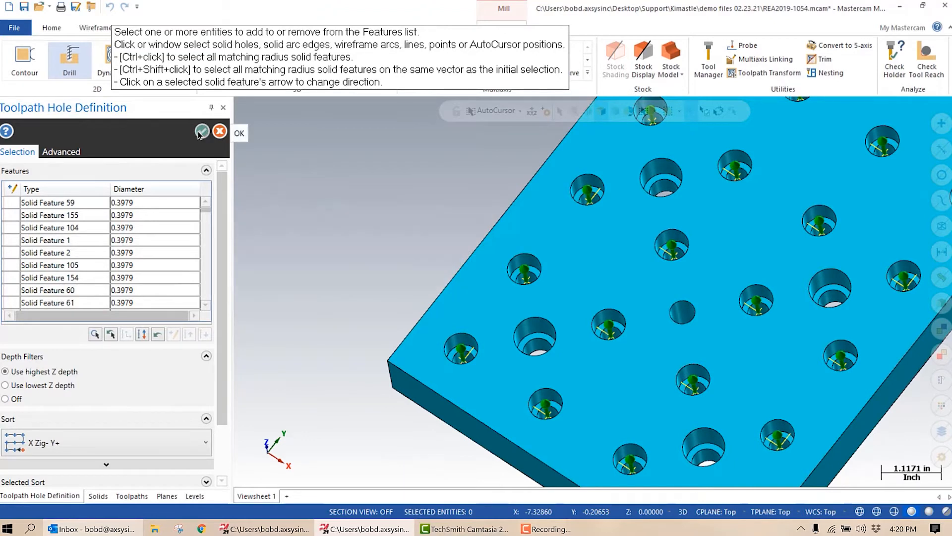
pyautogui.click(202, 131)
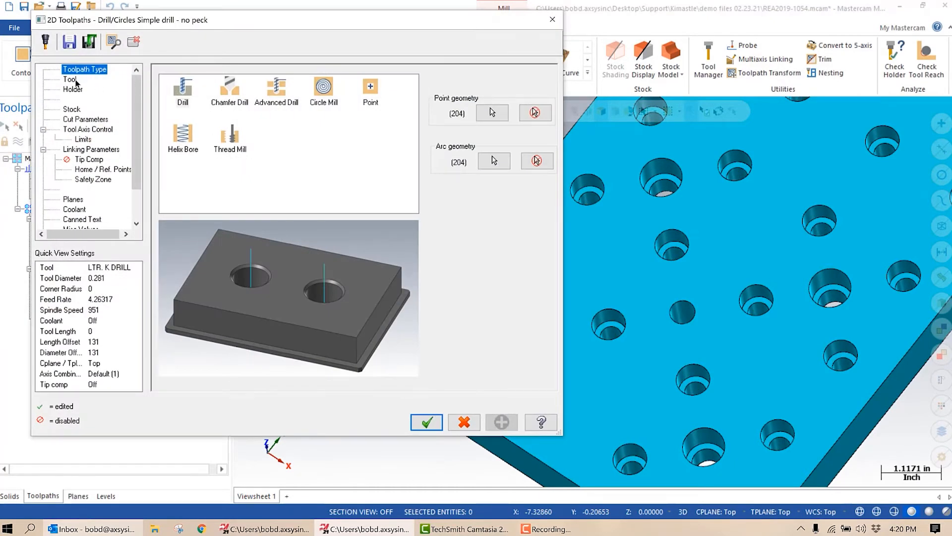
# Filter the tool library to drills and assign the .4063 13/32 Jobber Drill to the second operation.
pyautogui.click(69, 79)
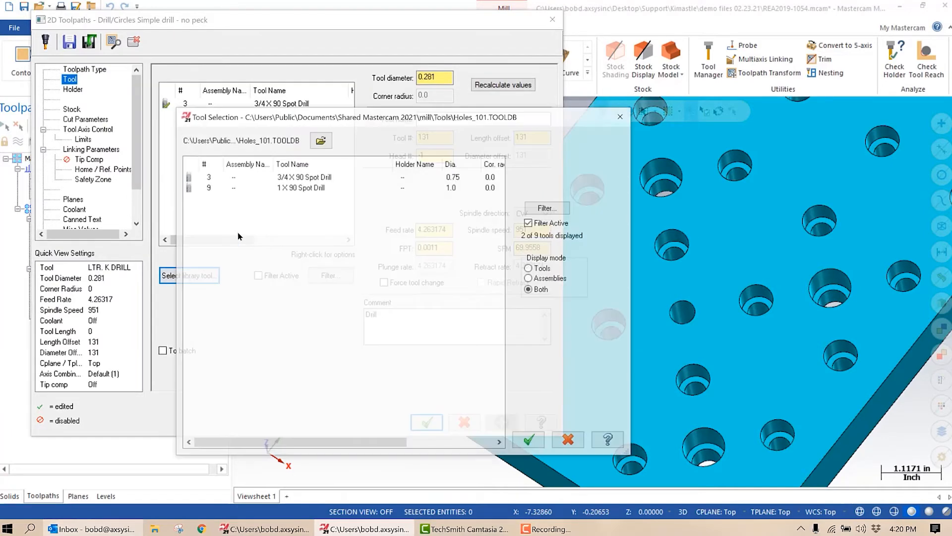
pyautogui.click(546, 208)
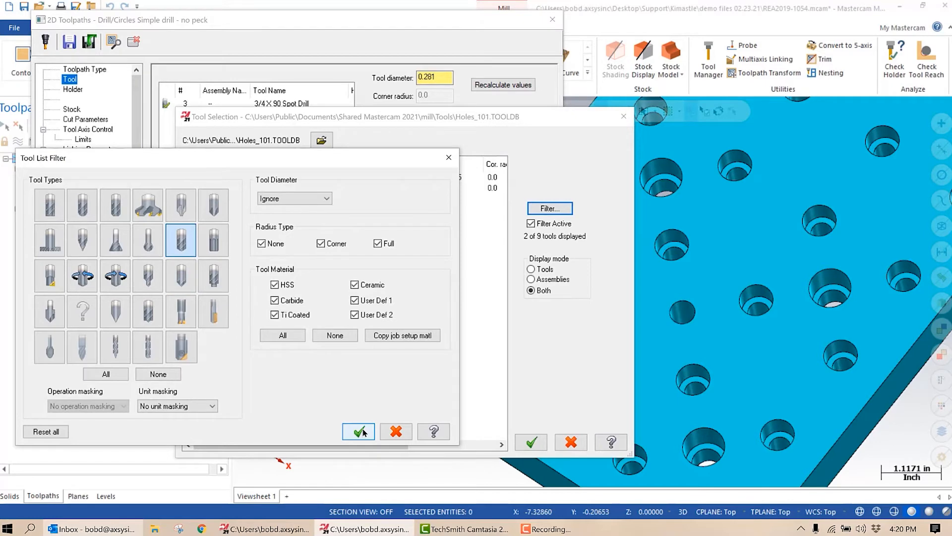
pyautogui.click(358, 432)
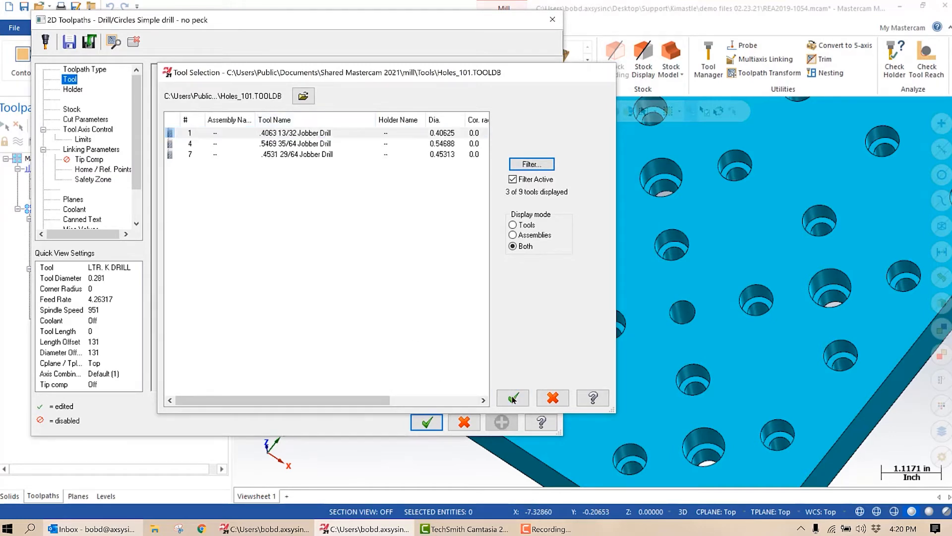
pyautogui.click(513, 397)
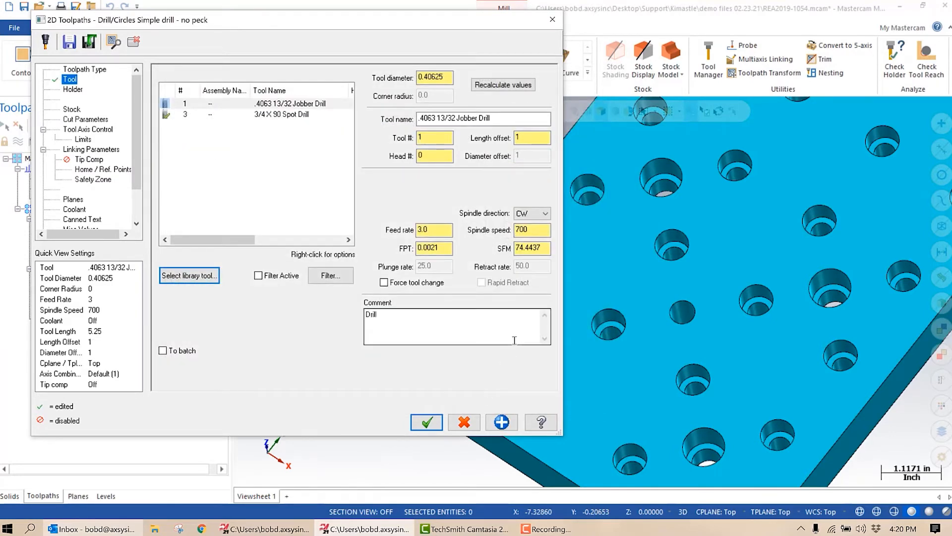
pyautogui.click(85, 119)
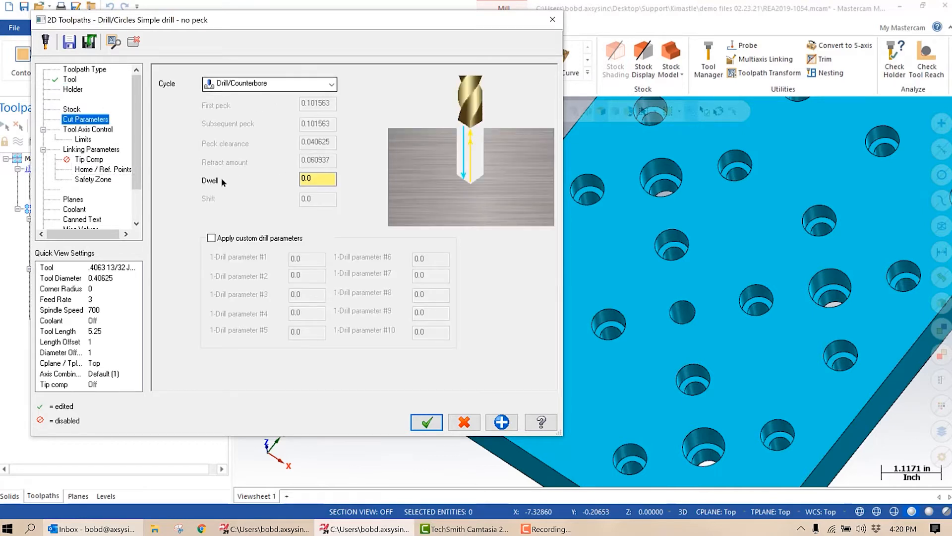
# Set incremental depth from holes, absolute top of stock and retract, clearance only at start and end.
pyautogui.click(91, 149)
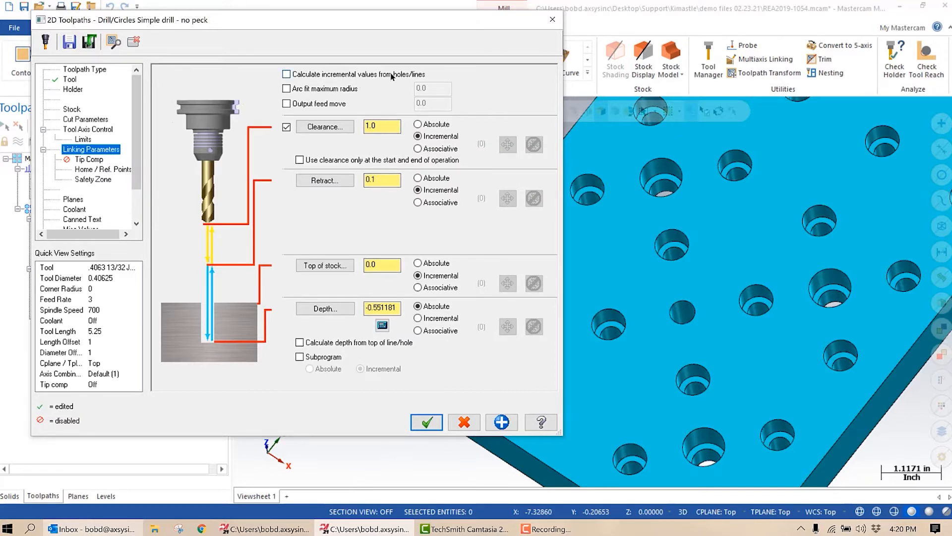
pyautogui.click(285, 74)
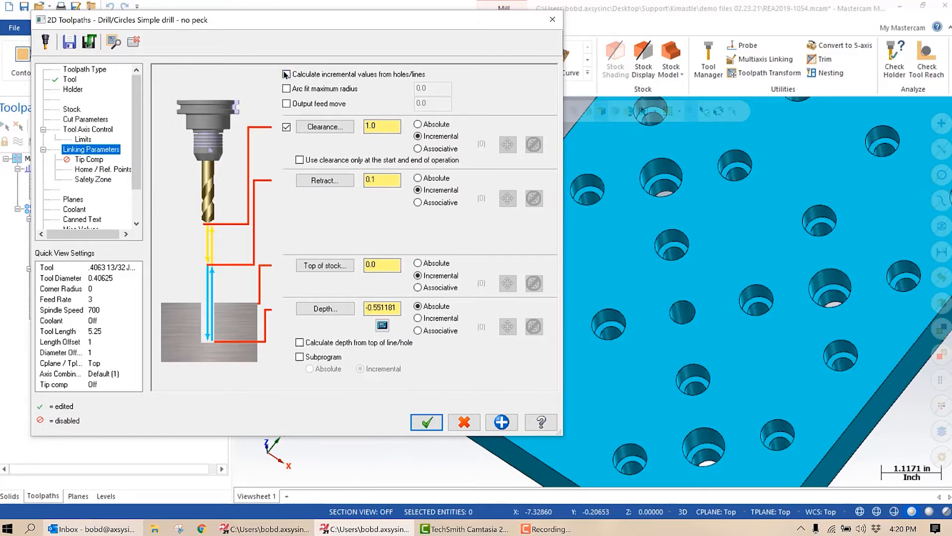
pyautogui.click(286, 73)
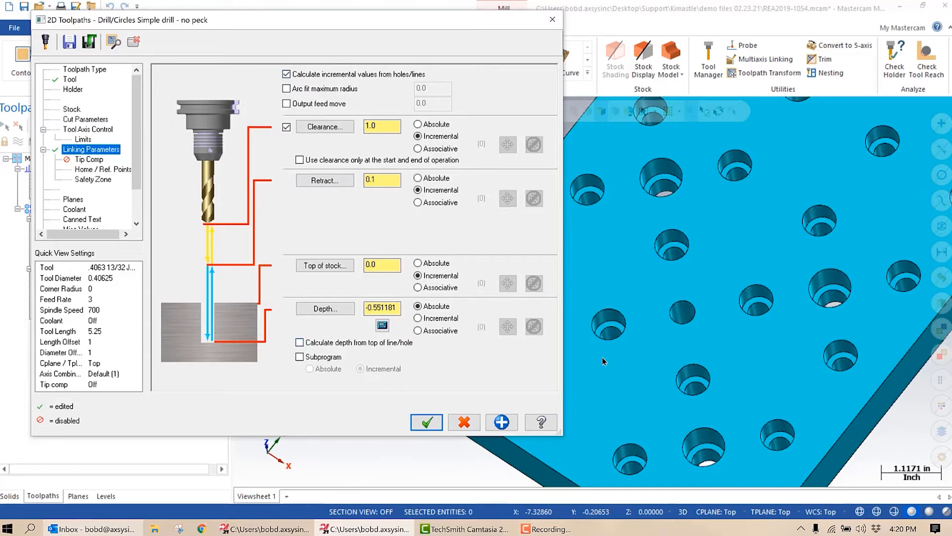
pyautogui.moveTo(690, 387)
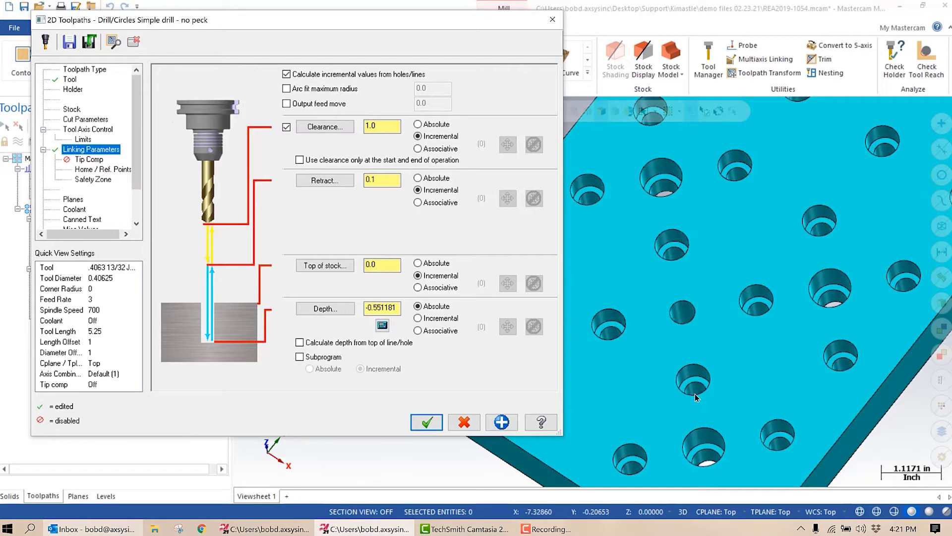
pyautogui.moveTo(699, 391)
pyautogui.write('0')
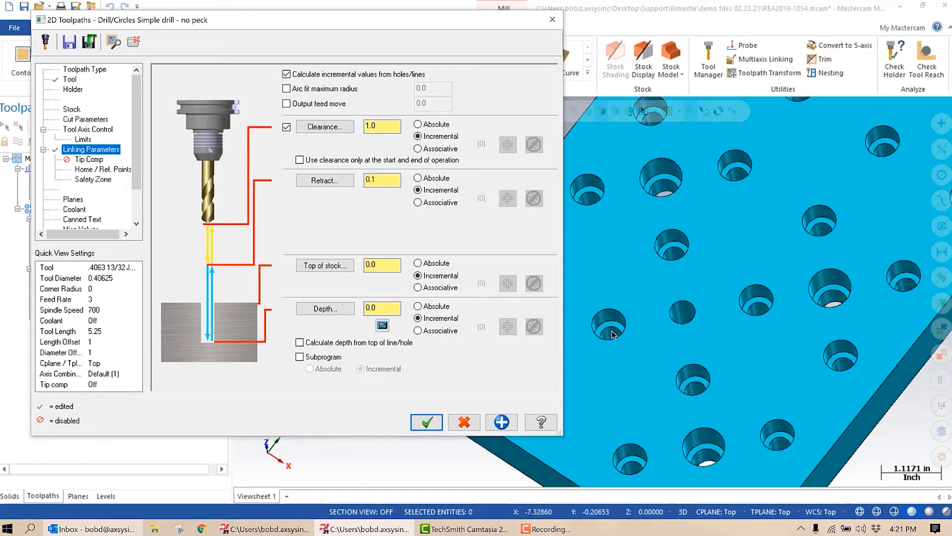
pyautogui.moveTo(619, 355)
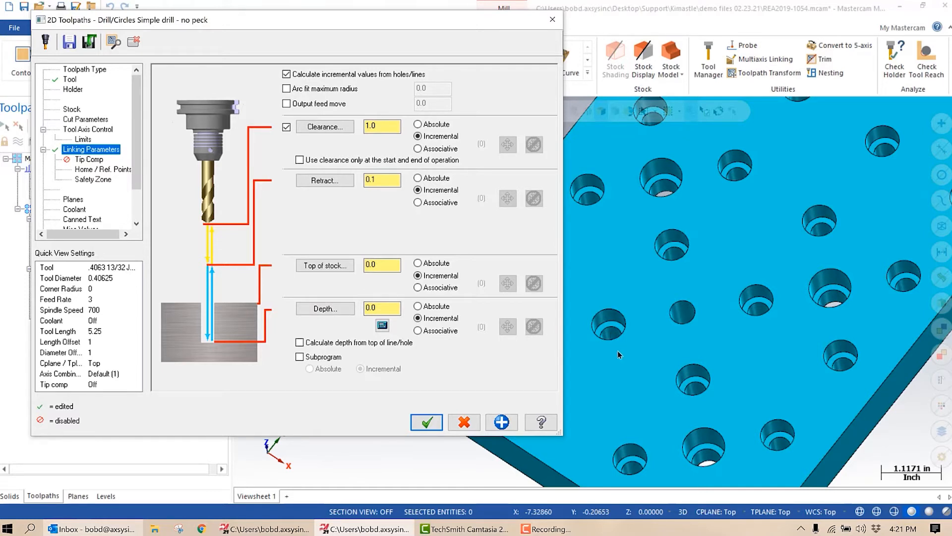
pyautogui.moveTo(625, 321)
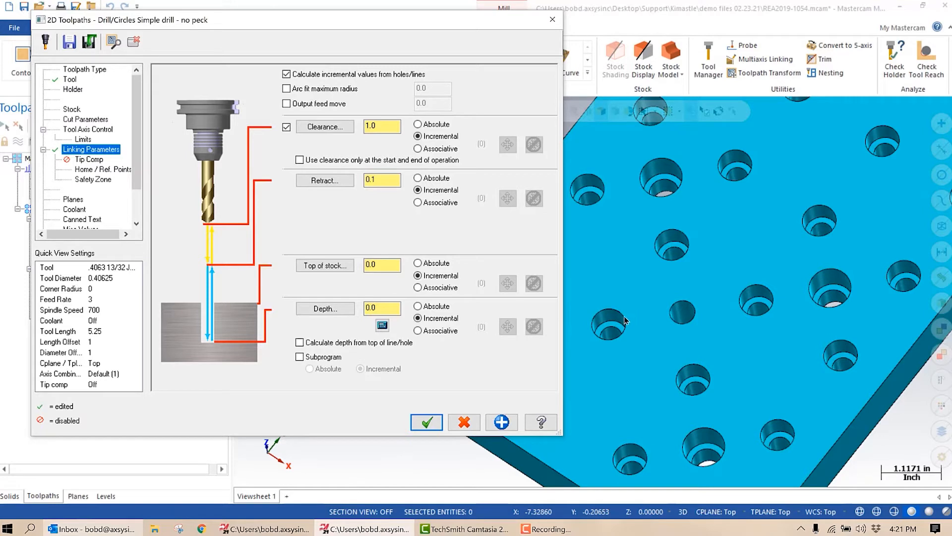
pyautogui.moveTo(614, 316)
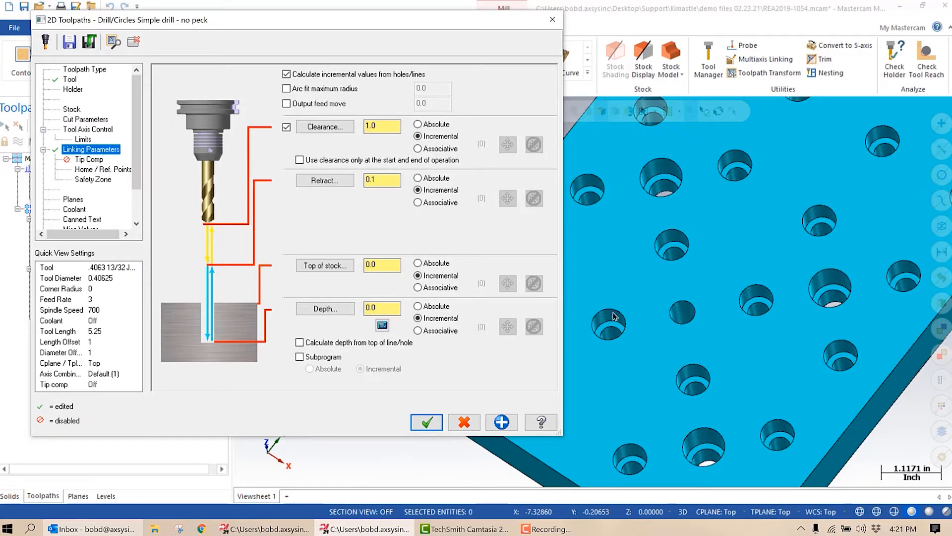
pyautogui.click(417, 263)
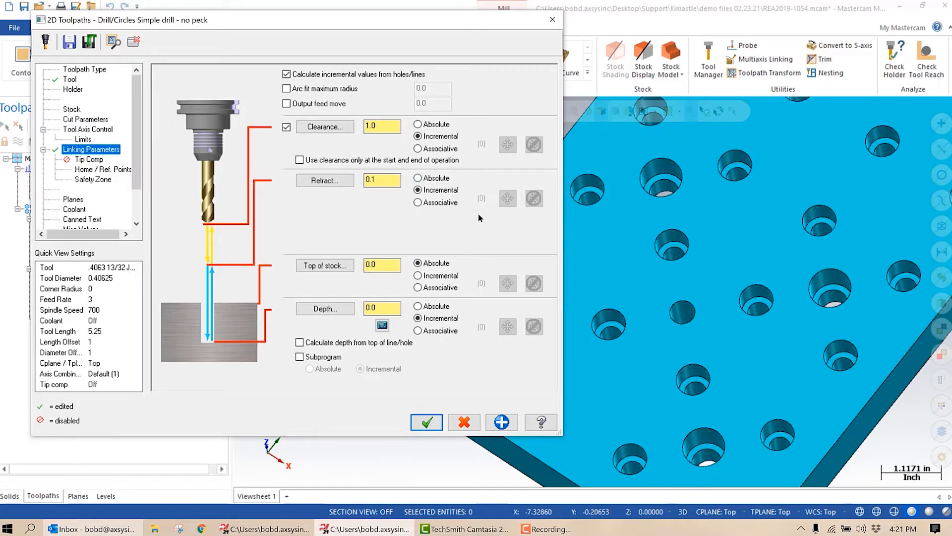
pyautogui.click(416, 178)
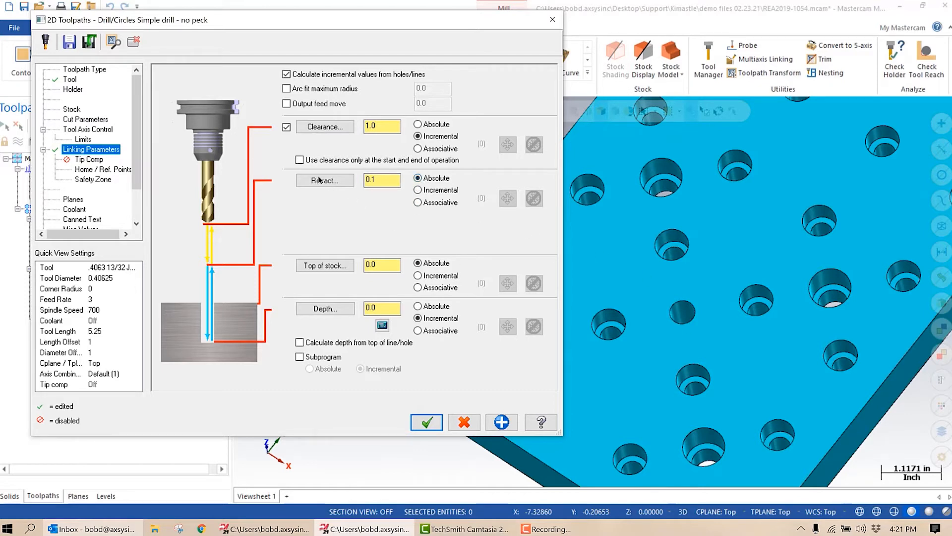
pyautogui.click(299, 160)
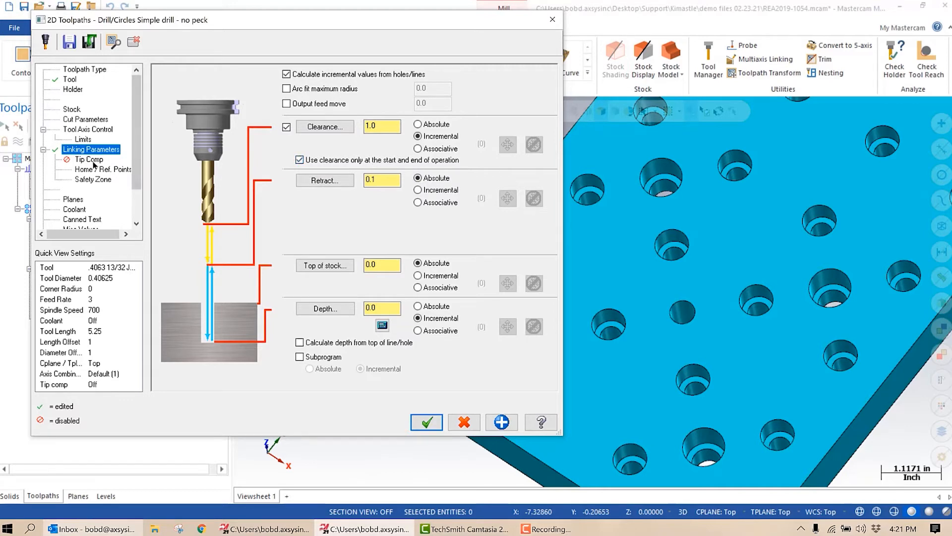
# Enable tip compensation with 0.05 breakthrough and generate the 13/32 jobber drill operation.
pyautogui.click(89, 159)
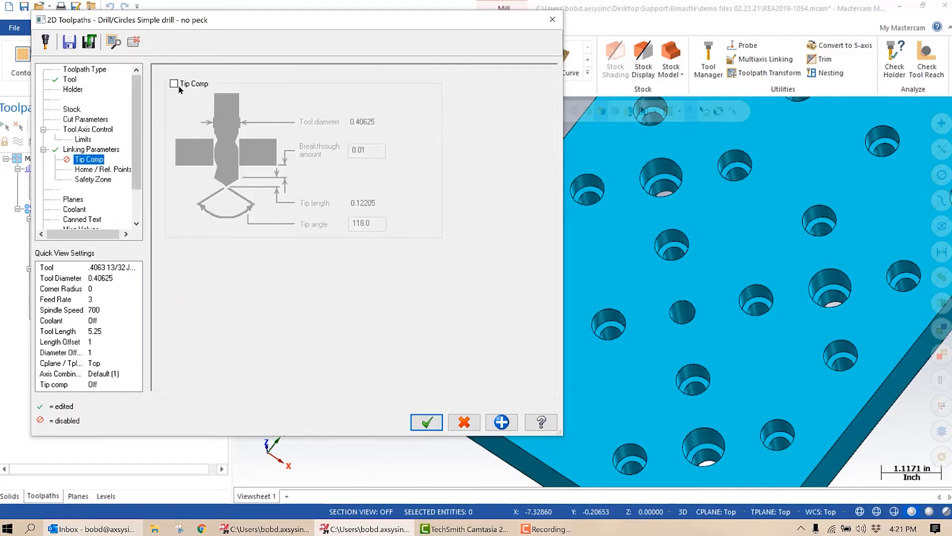
pyautogui.click(174, 83)
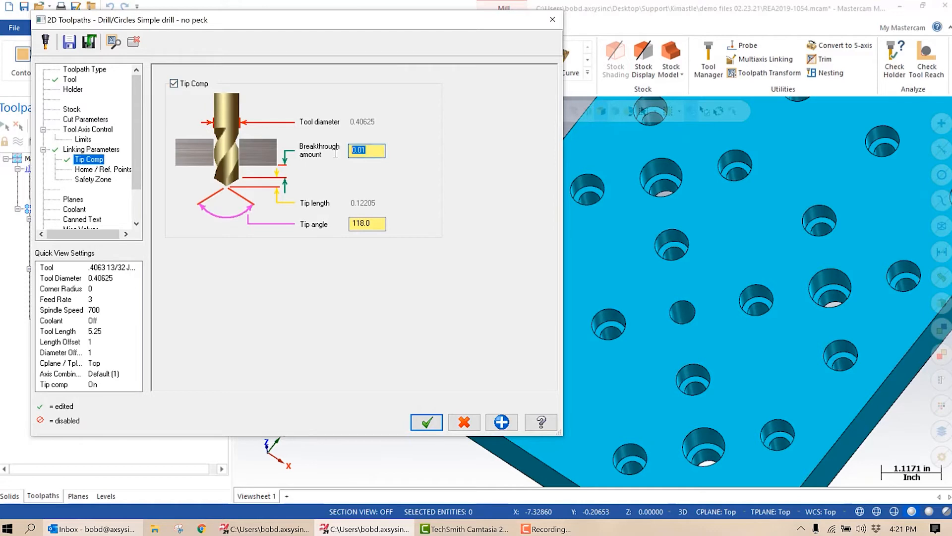
pyautogui.write('.05')
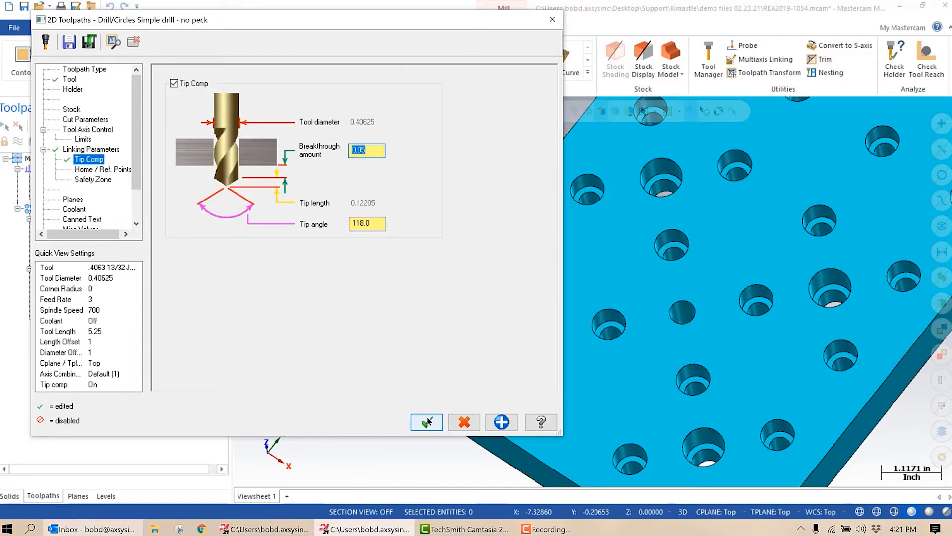
pyautogui.click(427, 422)
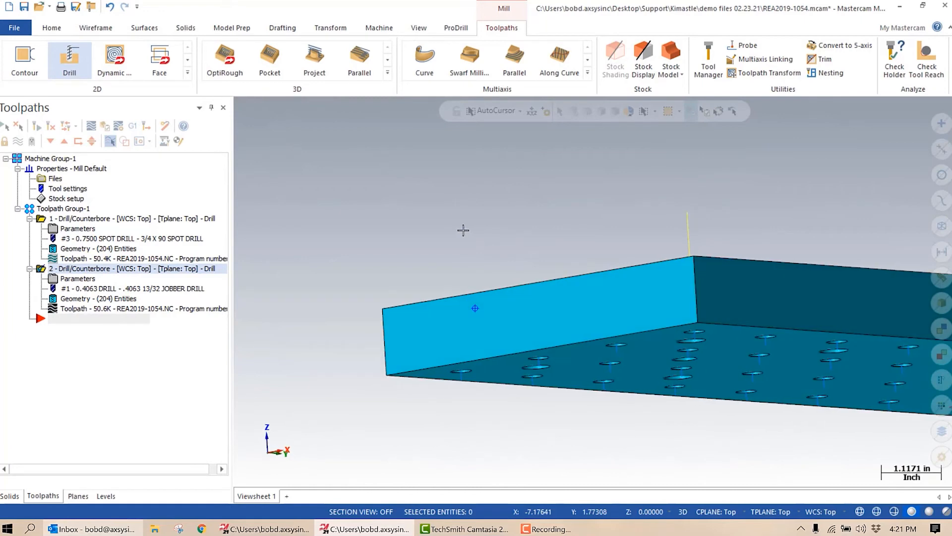
pyautogui.moveTo(475, 308); pyautogui.dragTo(480, 282)
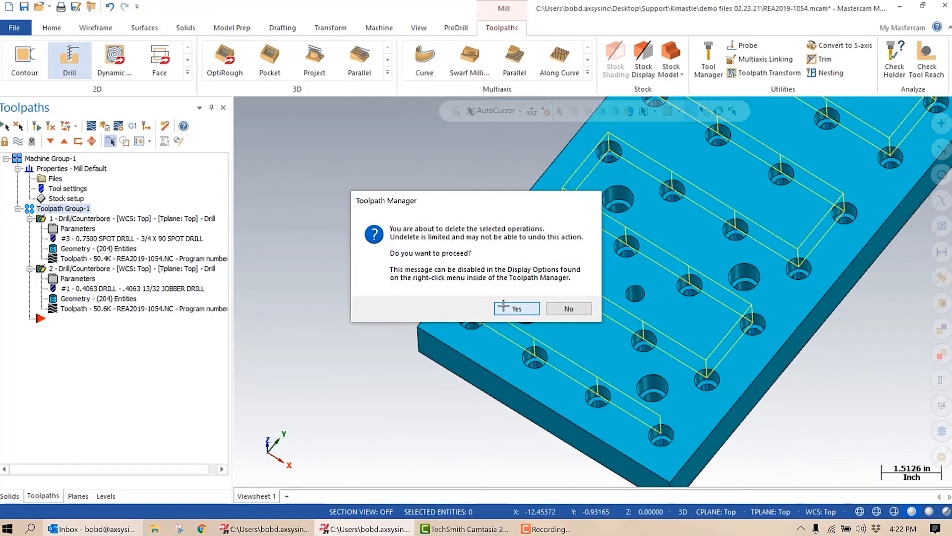
pyautogui.click(513, 308)
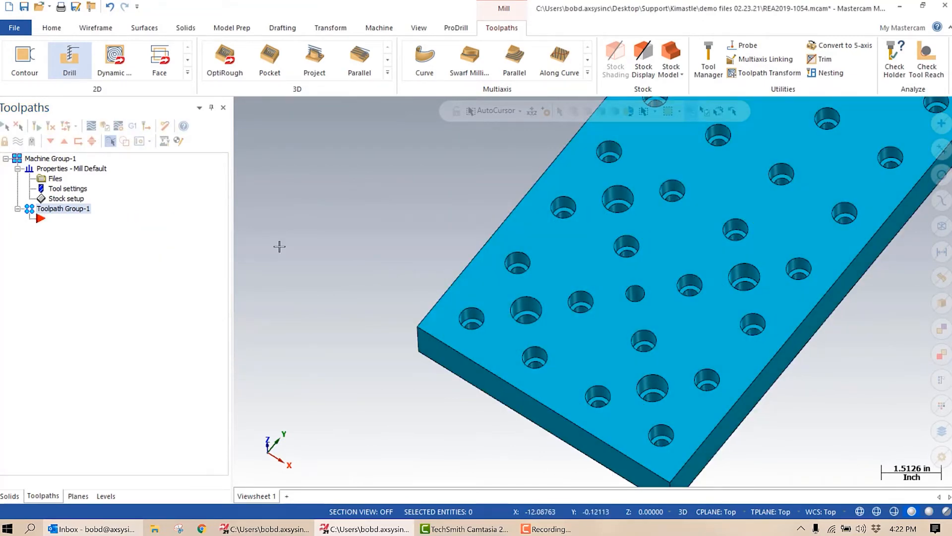
pyautogui.click(524, 308)
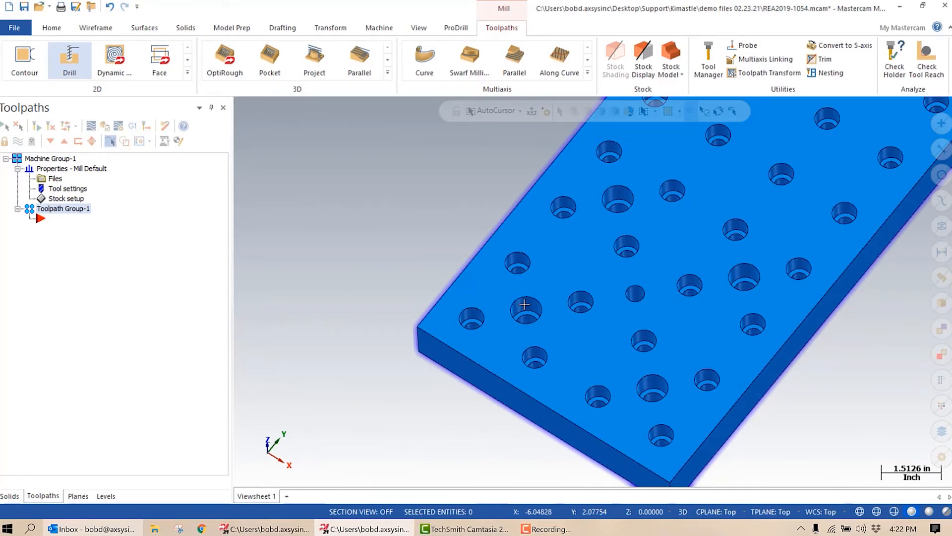
pyautogui.moveTo(634, 292)
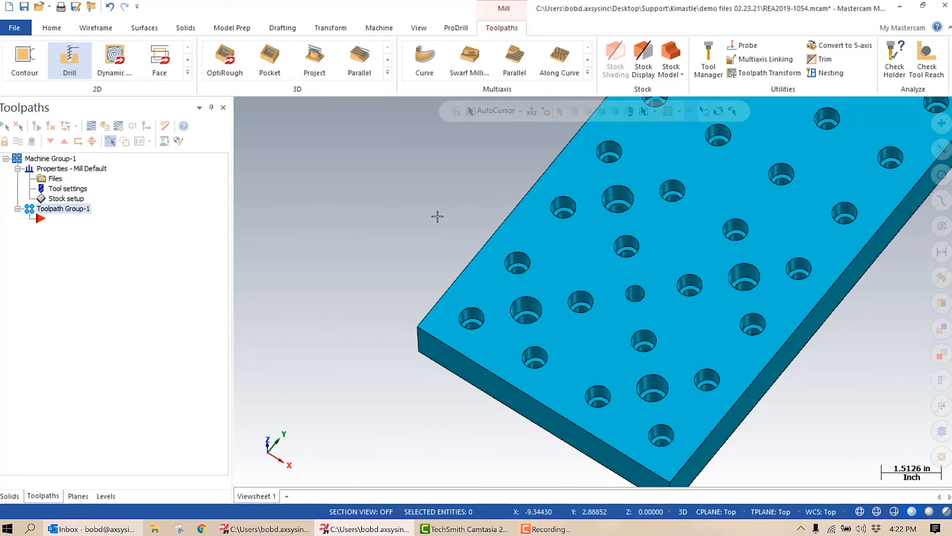
pyautogui.moveTo(457, 264)
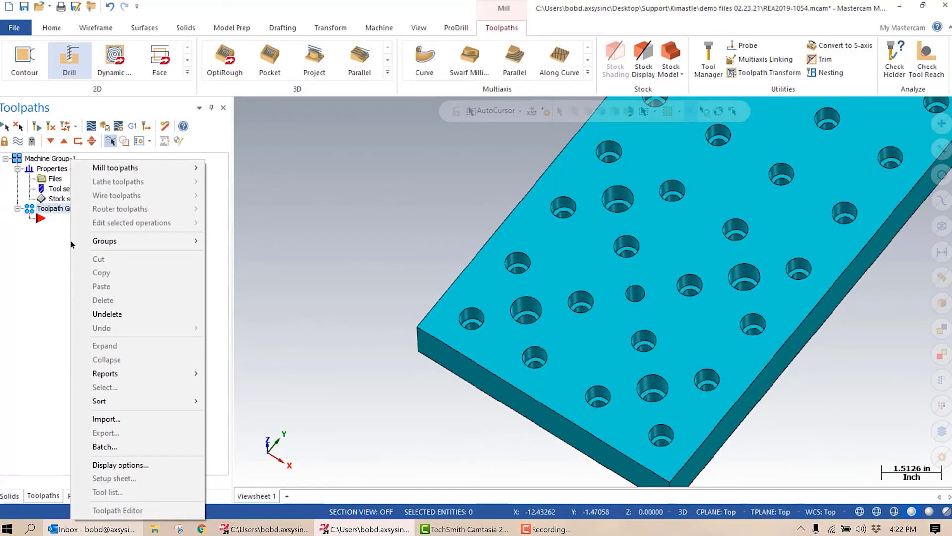
pyautogui.moveTo(43, 305)
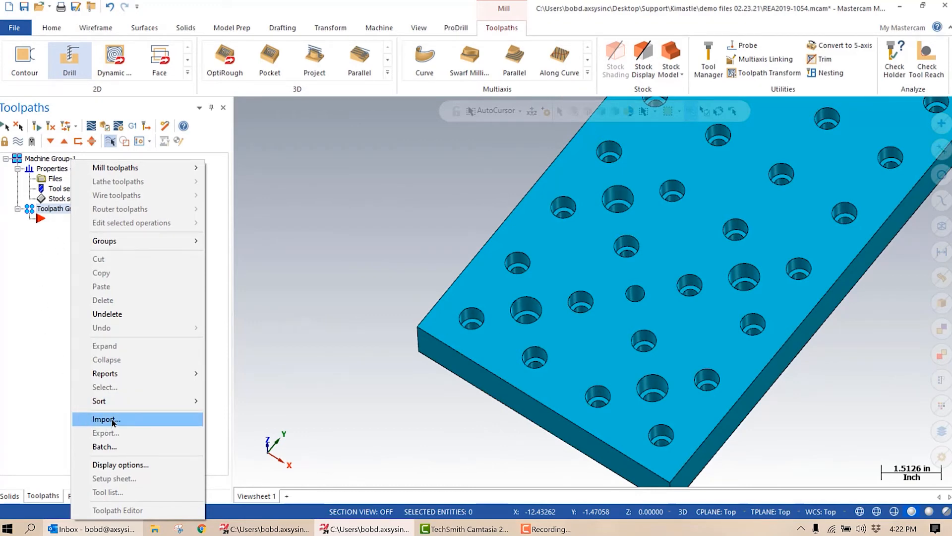
# Load the 'm12x1.75 with 16.025CB' operations library from the holes_101 folder for import.
pyautogui.click(104, 418)
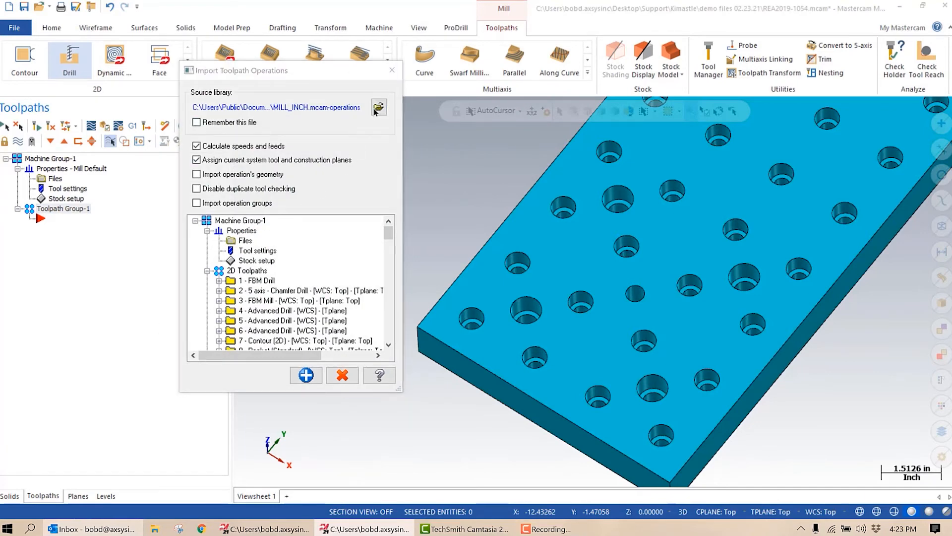
pyautogui.click(378, 107)
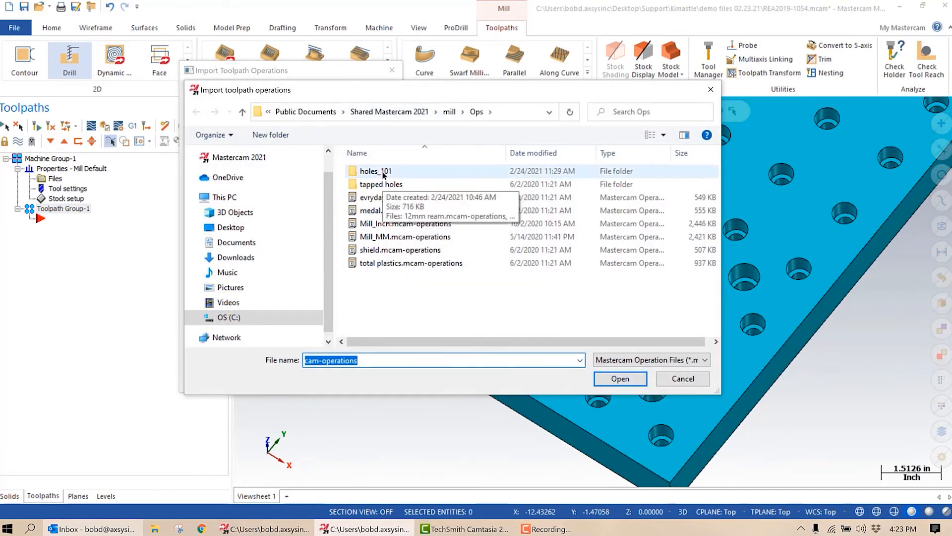
pyautogui.doubleClick(375, 170)
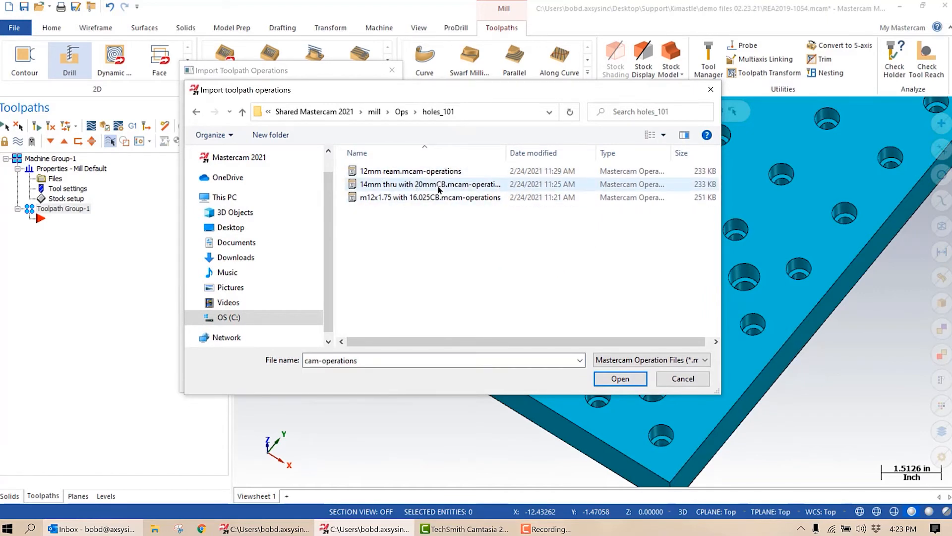
pyautogui.moveTo(442, 196)
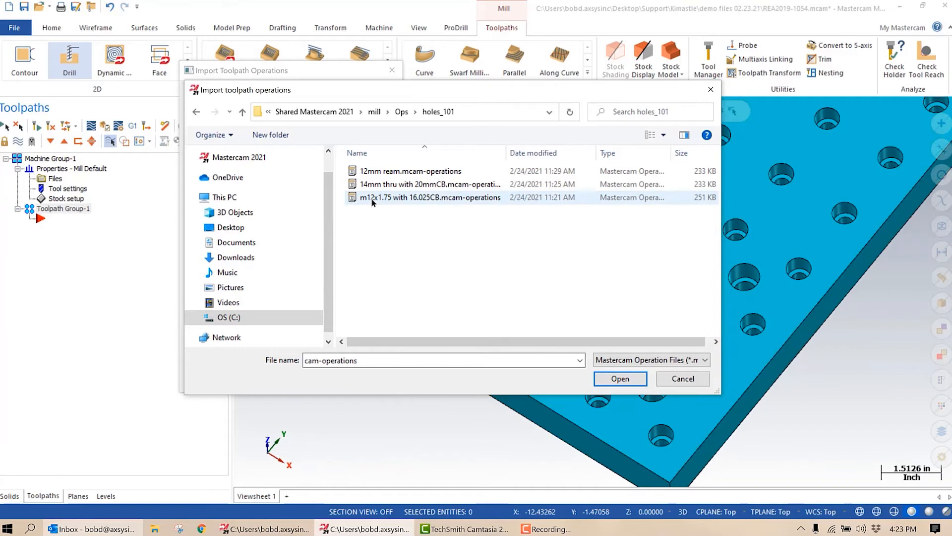
pyautogui.moveTo(374, 200)
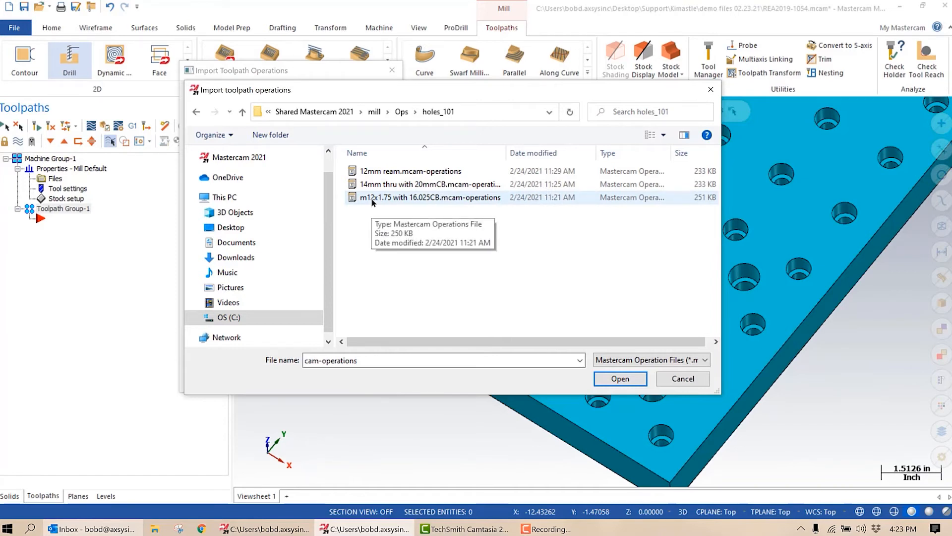
pyautogui.click(430, 197)
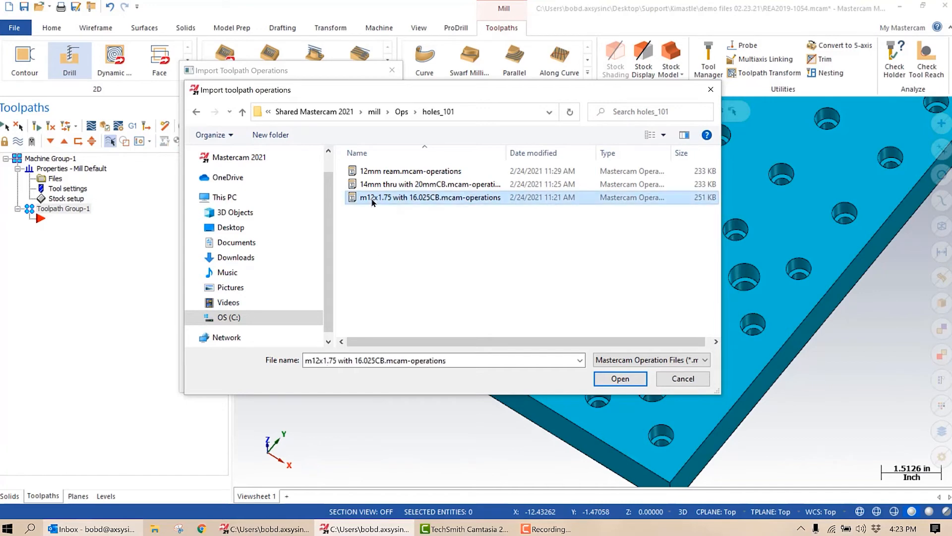
pyautogui.click(620, 379)
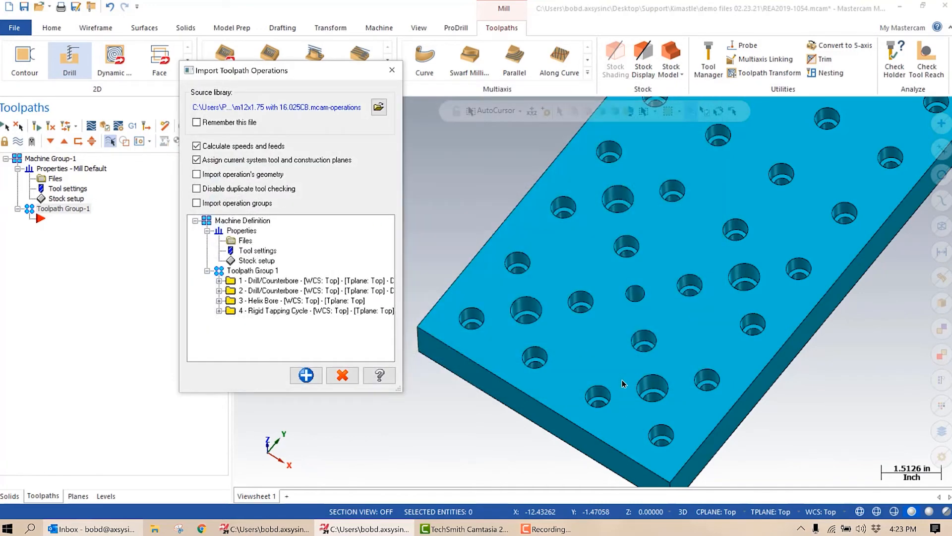
pyautogui.moveTo(257, 325)
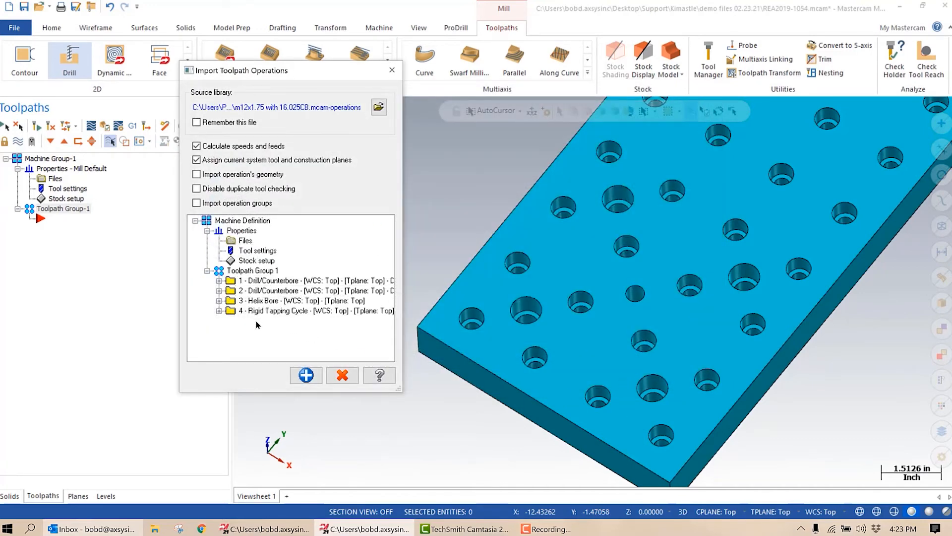
pyautogui.moveTo(474, 326)
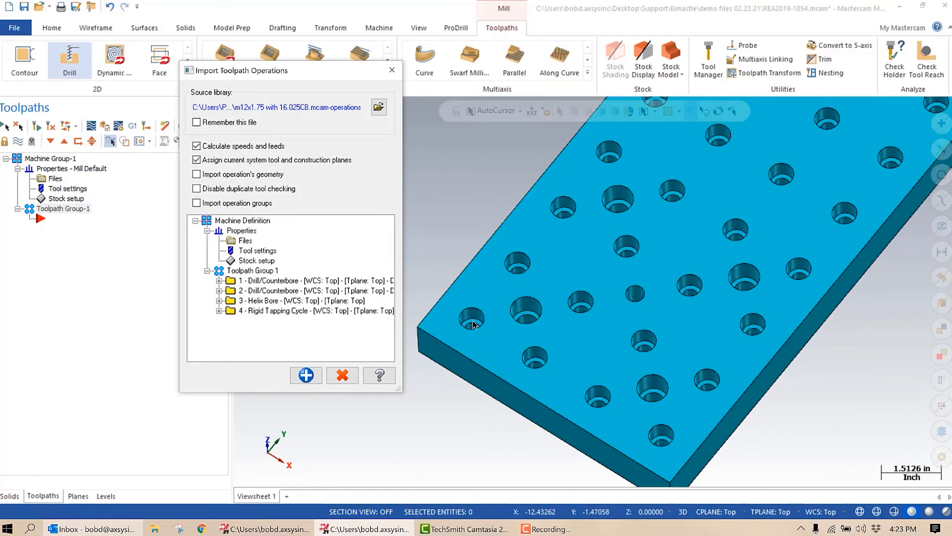
pyautogui.moveTo(244, 273)
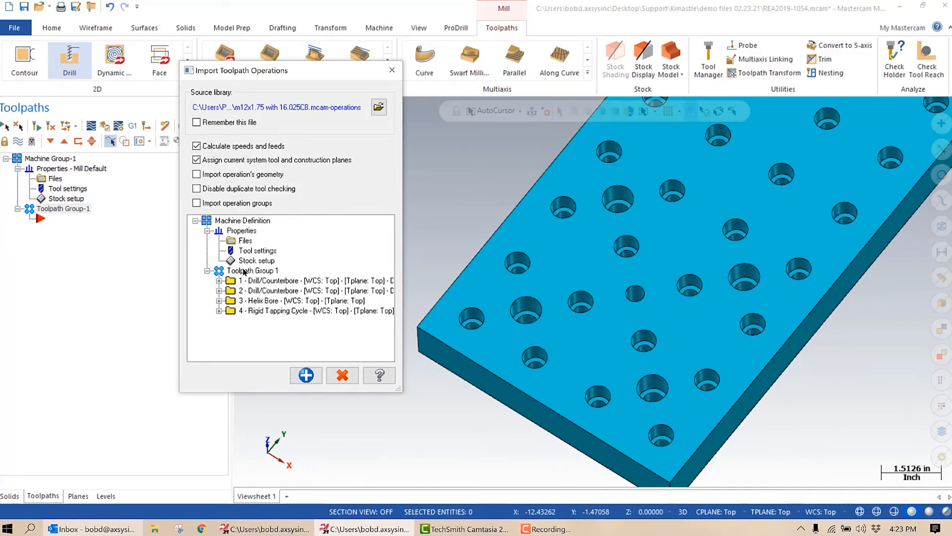
# Import all four M12 operations into Toolpath Group-1 and acknowledge the import.
pyautogui.click(306, 375)
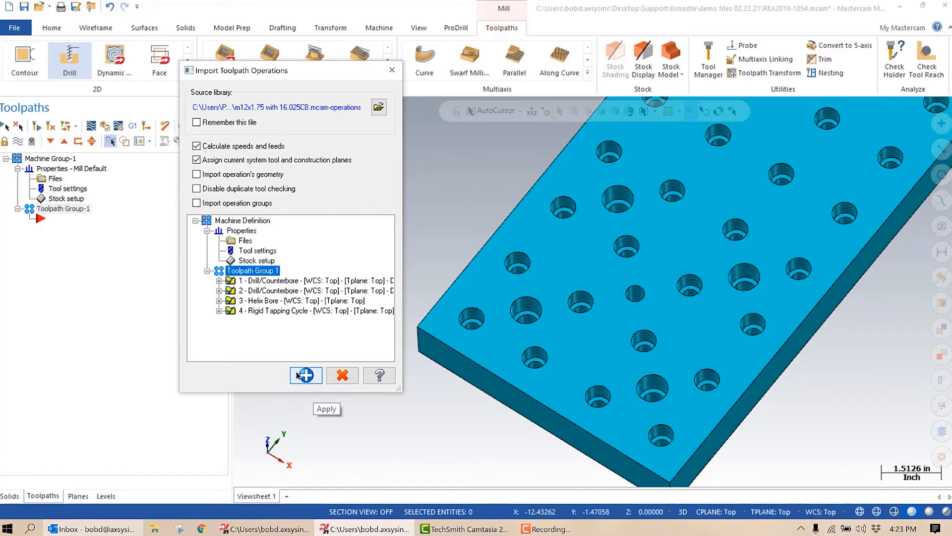
pyautogui.click(305, 375)
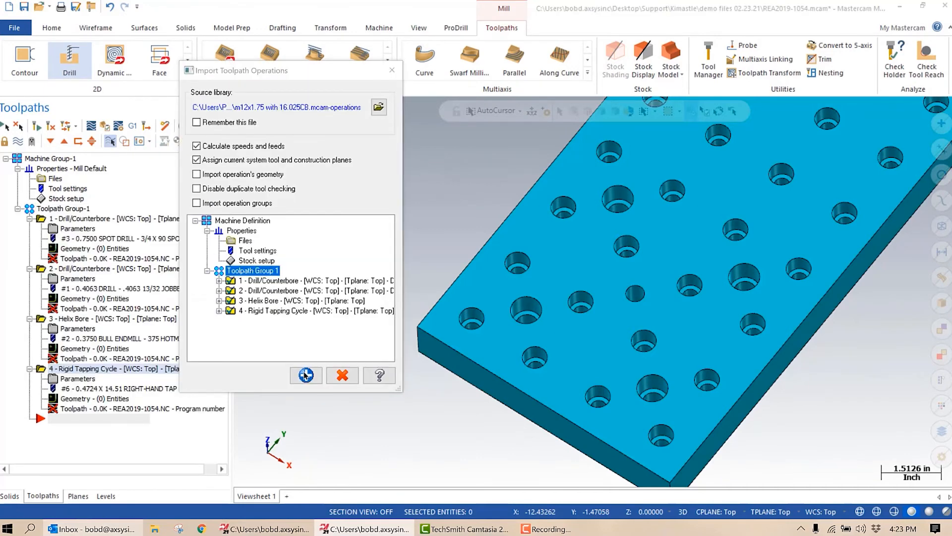
pyautogui.click(306, 375)
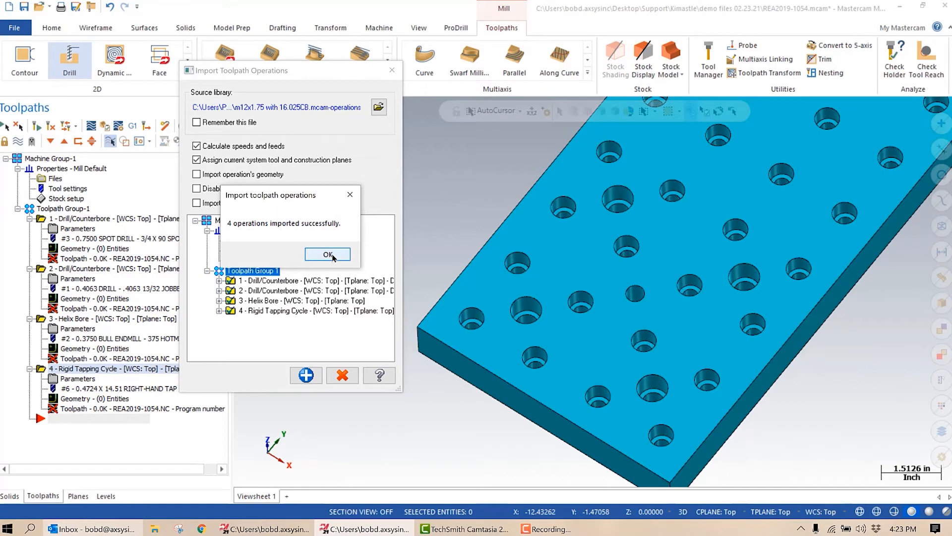
pyautogui.click(327, 254)
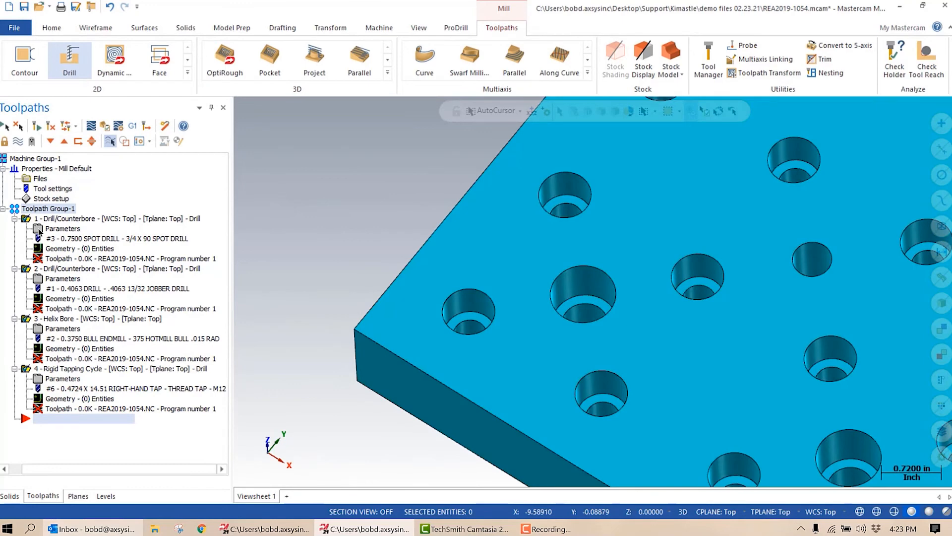
# Assign the 204 matching counterbore holes to the first imported operation and regenerate its toolpath.
pyautogui.doubleClick(64, 228)
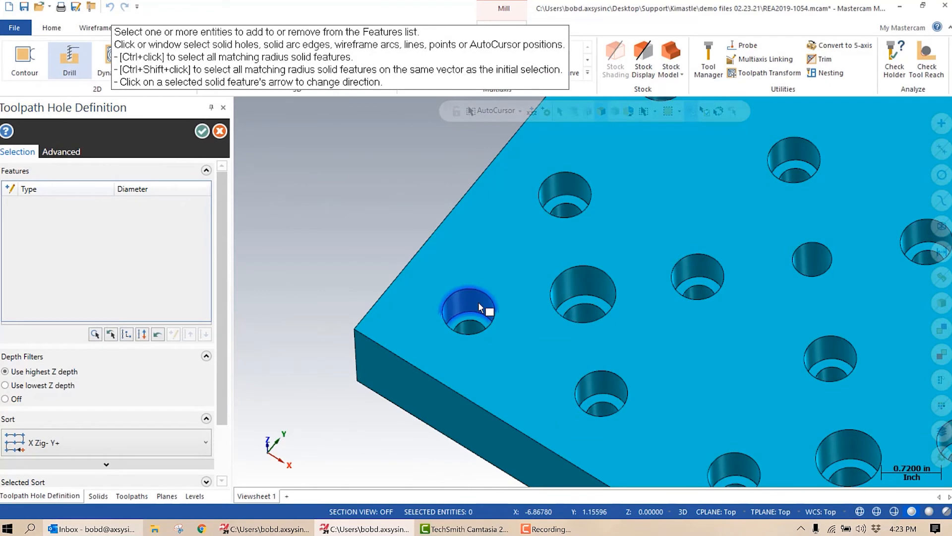
pyautogui.click(467, 309)
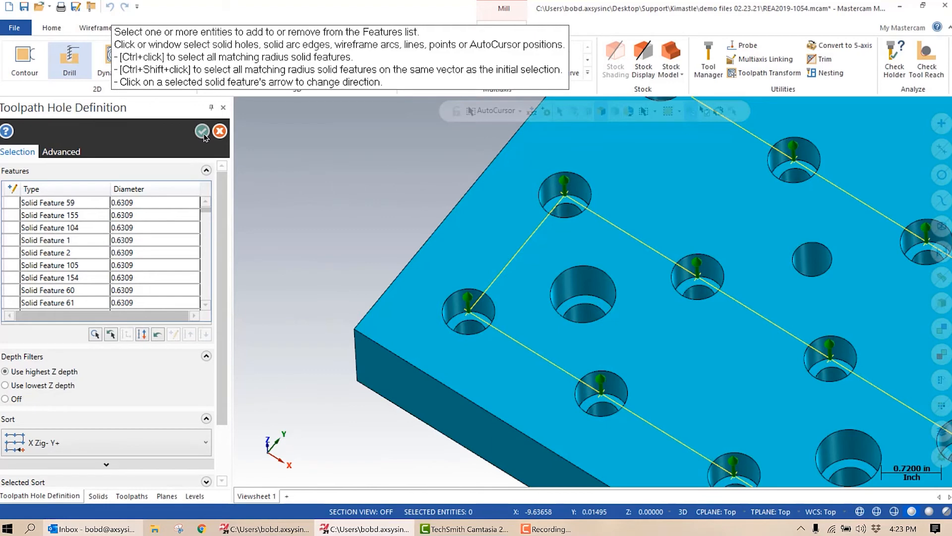
pyautogui.click(203, 131)
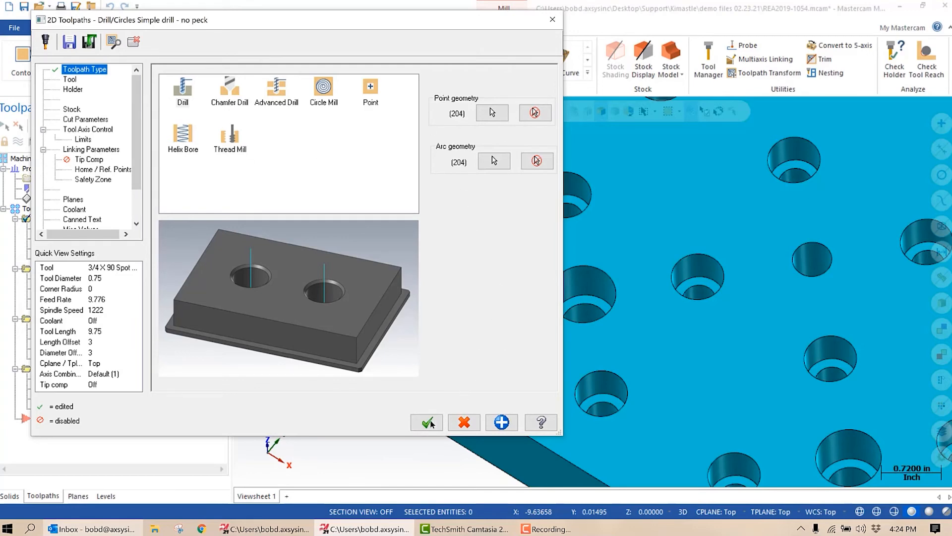
pyautogui.click(427, 423)
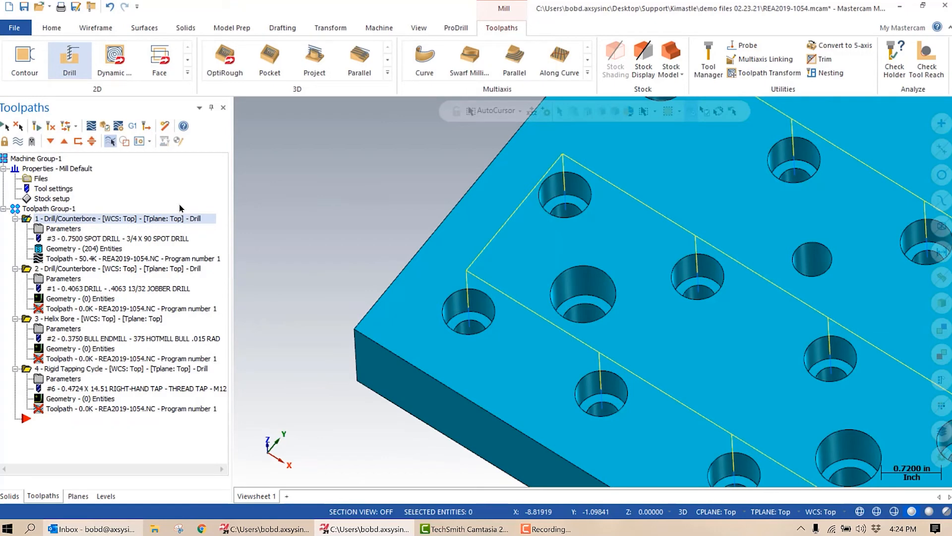
pyautogui.moveTo(52, 276)
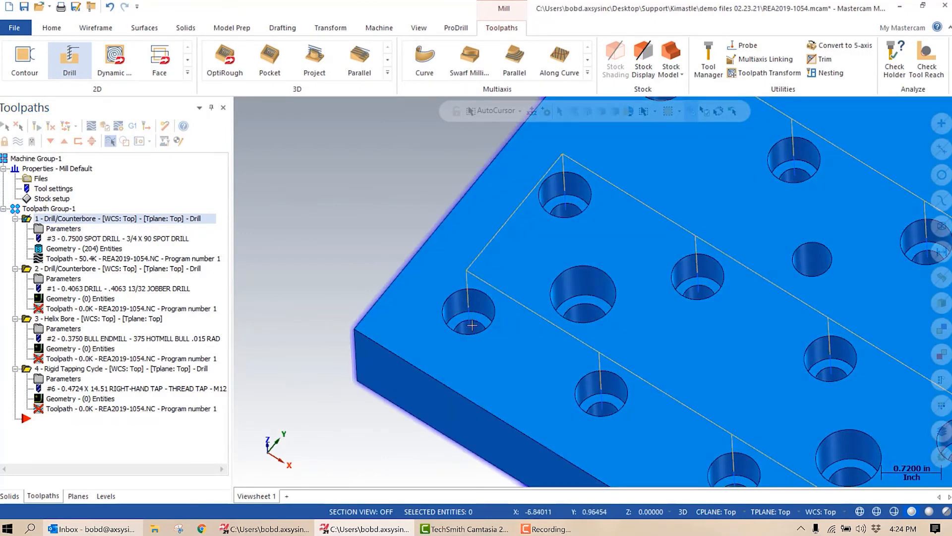
pyautogui.moveTo(468, 331)
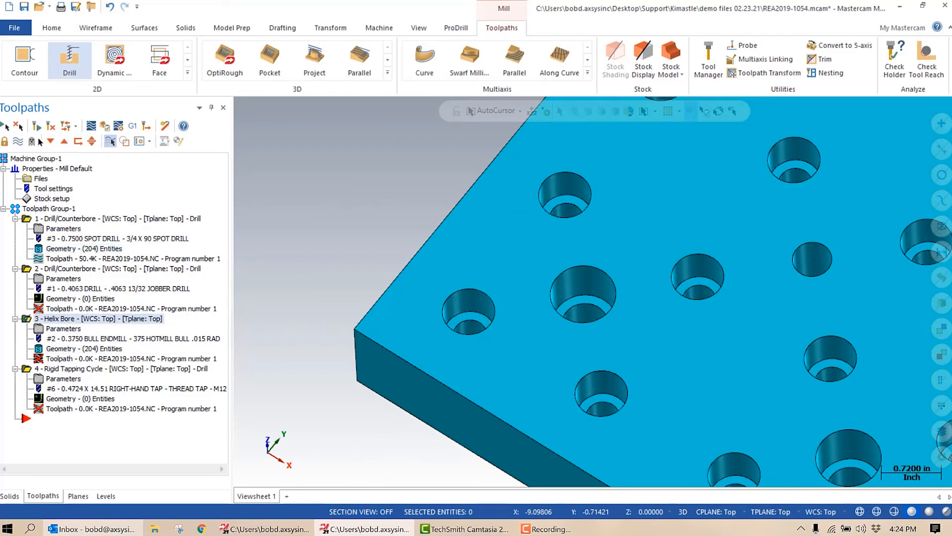
# Regenerate the dirty Helix Bore operation across the 204 assigned holes.
pyautogui.click(47, 126)
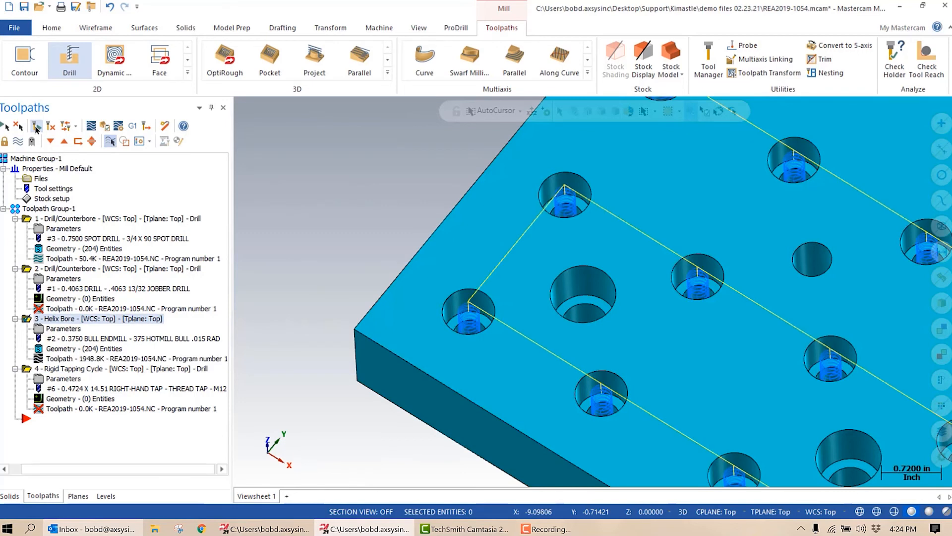
pyautogui.moveTo(66, 298)
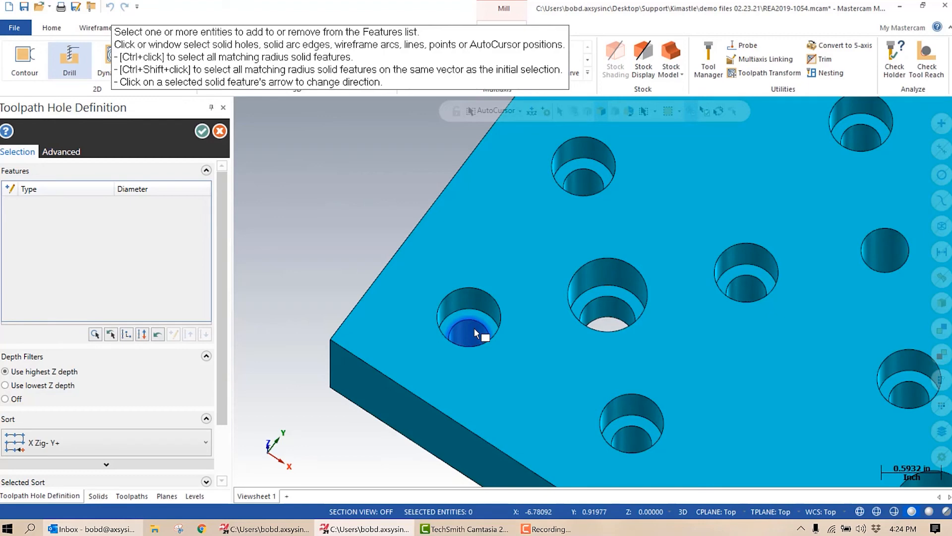
# Assign the 204 counterbore holes to operation 2's 13/32 jobber drill and confirm.
pyautogui.click(472, 331)
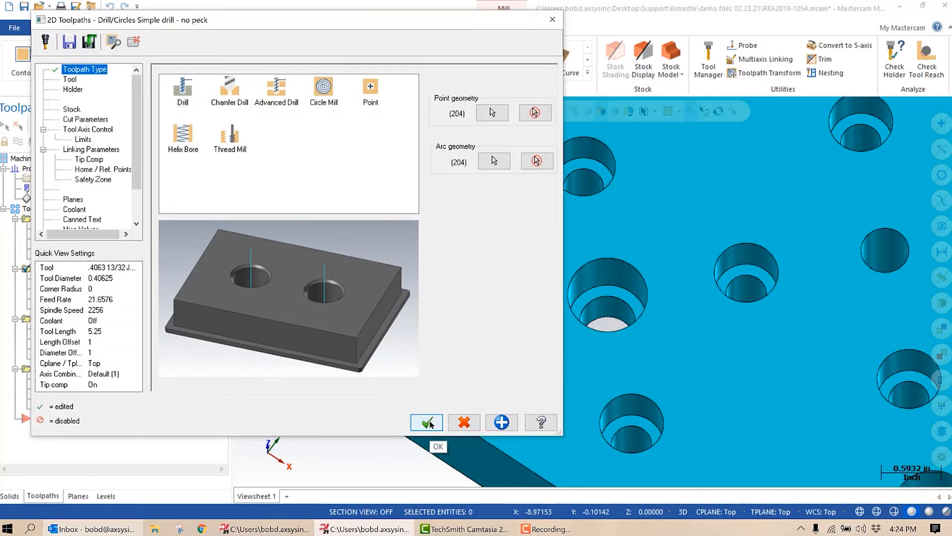
pyautogui.click(427, 423)
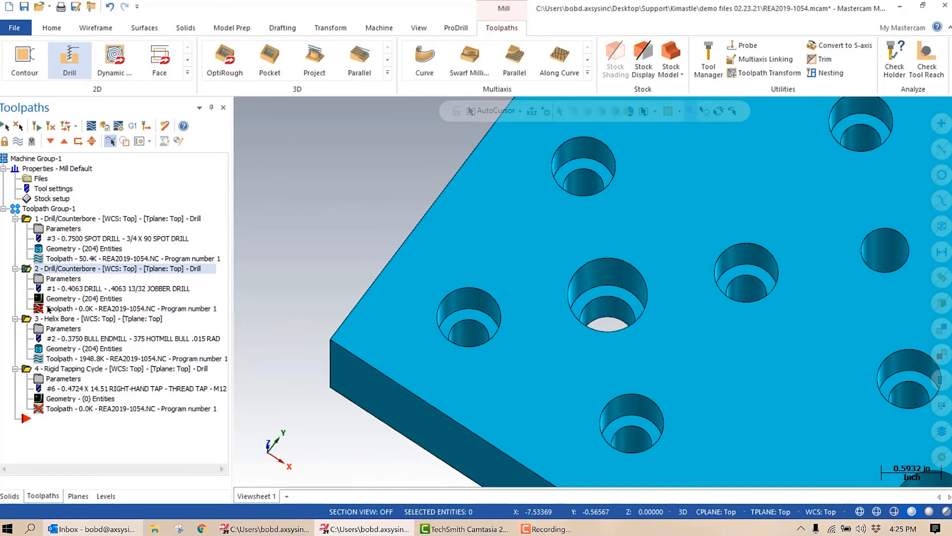